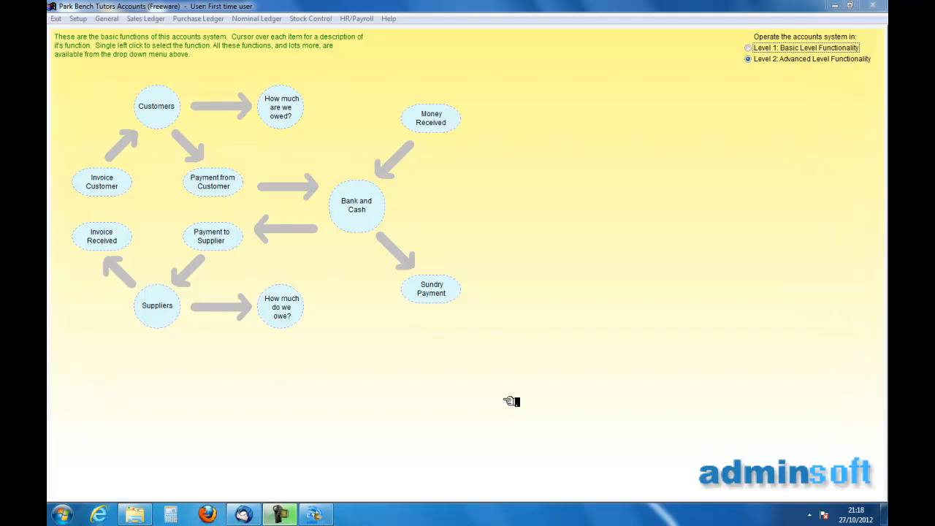
{"action": "mouse_move", "coordinate": [518, 386]}
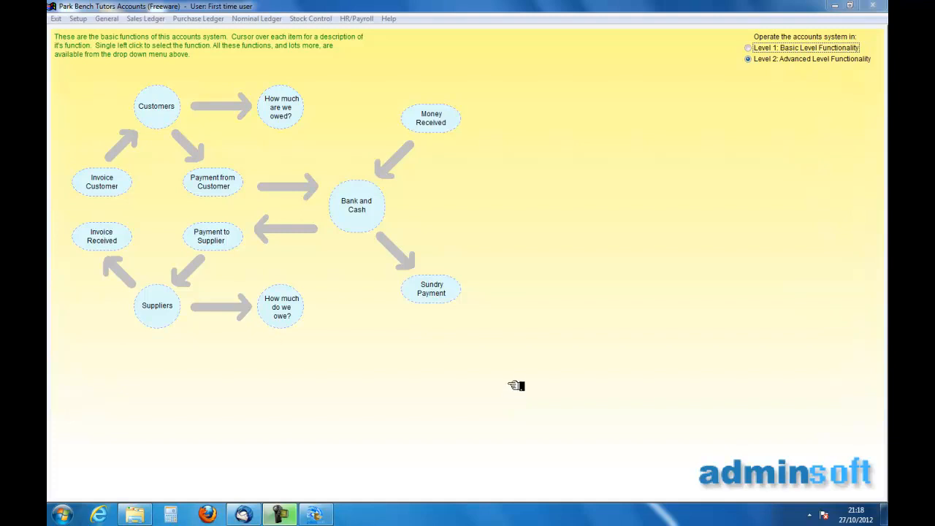
{"action": "mouse_move", "coordinate": [508, 383]}
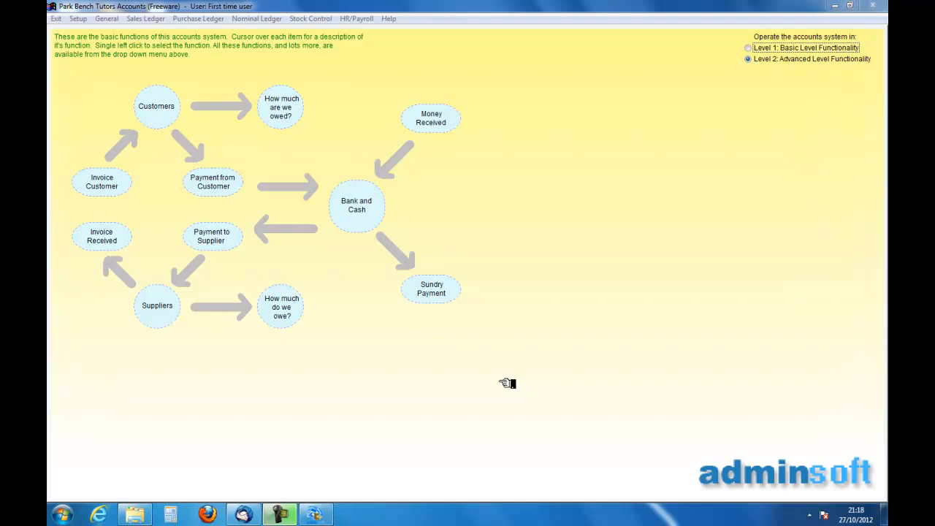
{"action": "mouse_move", "coordinate": [336, 208]}
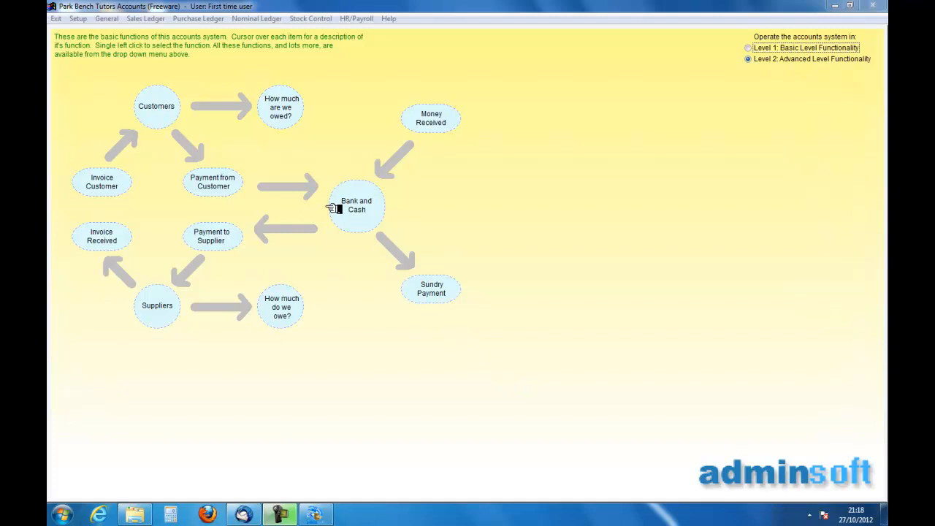
{"action": "mouse_move", "coordinate": [153, 22]}
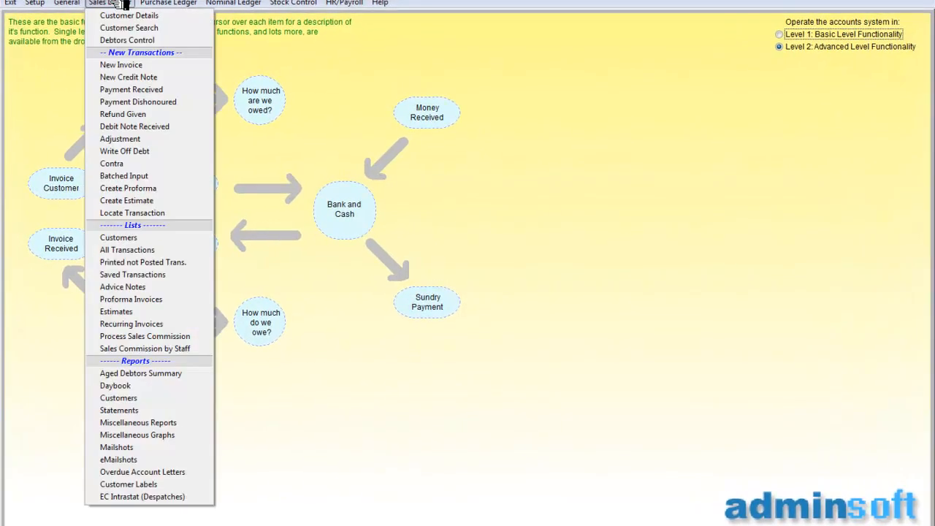
{"action": "mouse_move", "coordinate": [132, 299]}
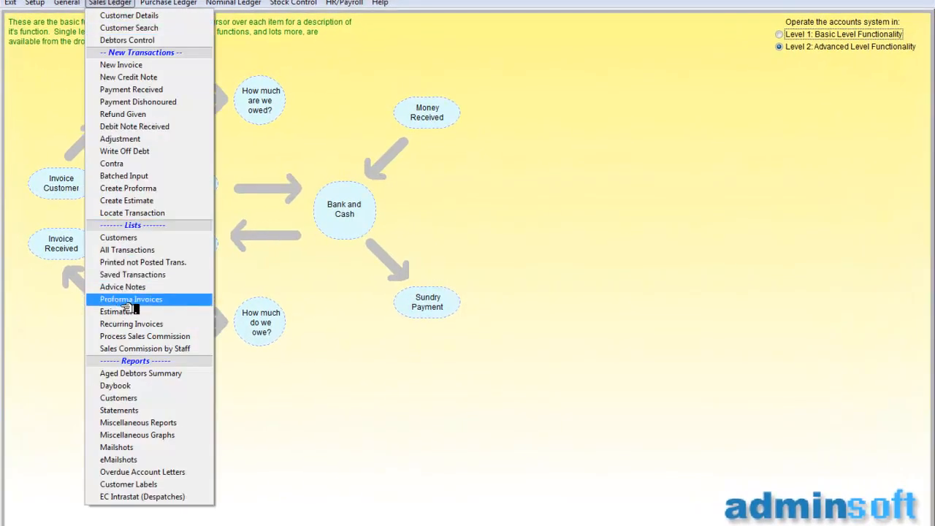
{"action": "mouse_move", "coordinate": [129, 385]}
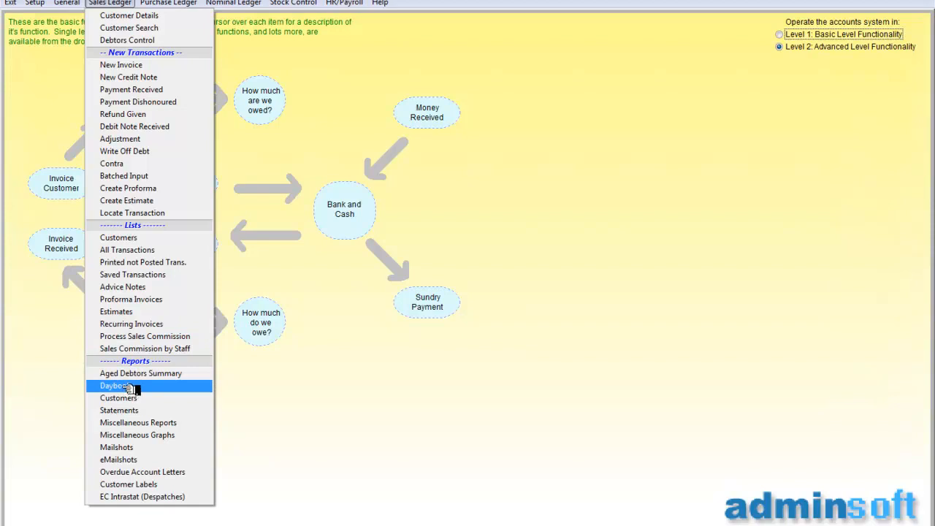
Step: Run the Sales Daybook to 30/10/2012 with MS Excel output and generate the report
{"action": "left_click", "coordinate": [114, 386]}
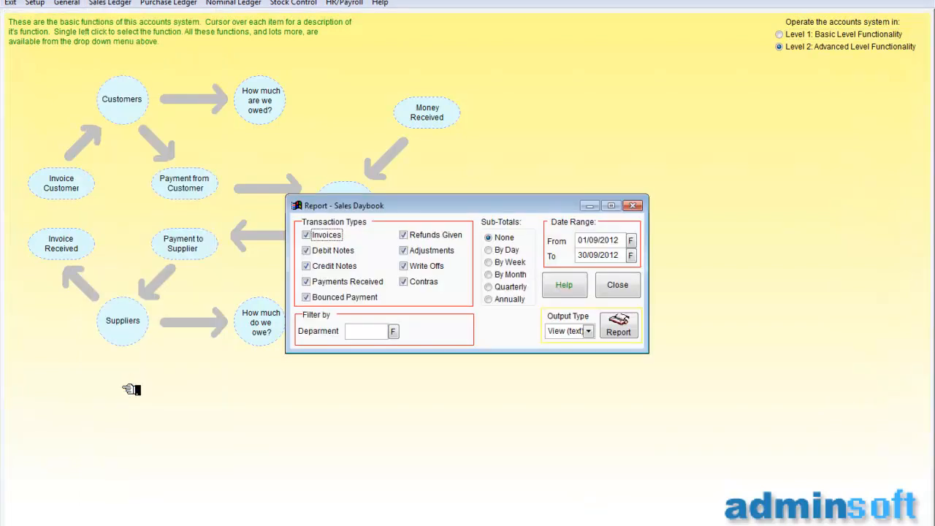
{"action": "mouse_move", "coordinate": [246, 403]}
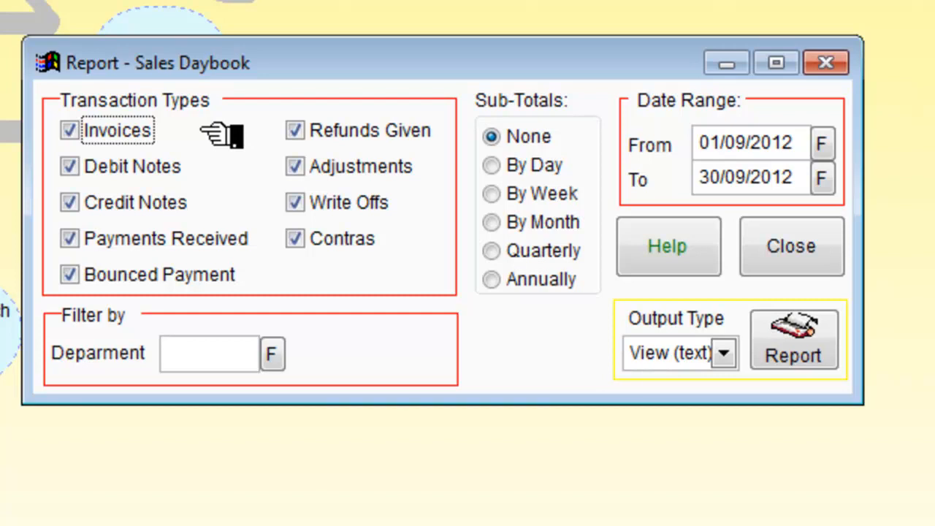
{"action": "mouse_move", "coordinate": [497, 161]}
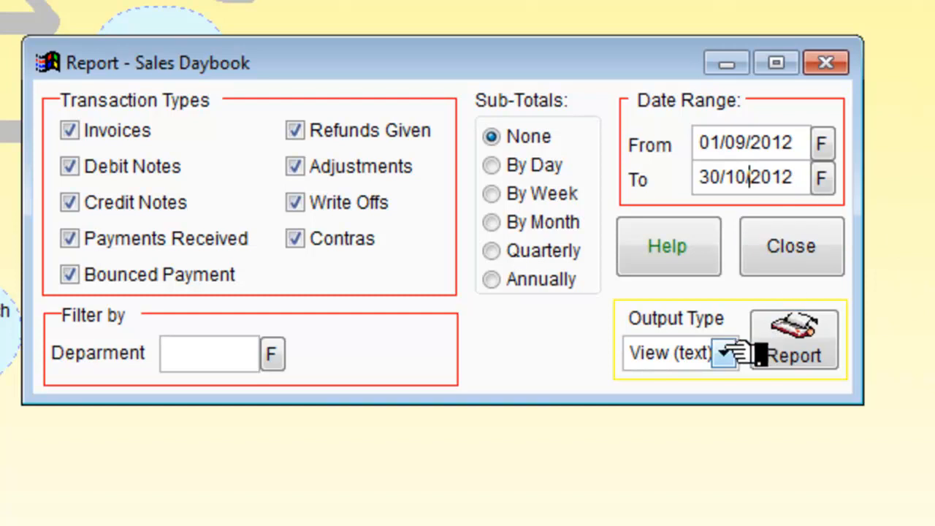
{"action": "left_click", "coordinate": [722, 352]}
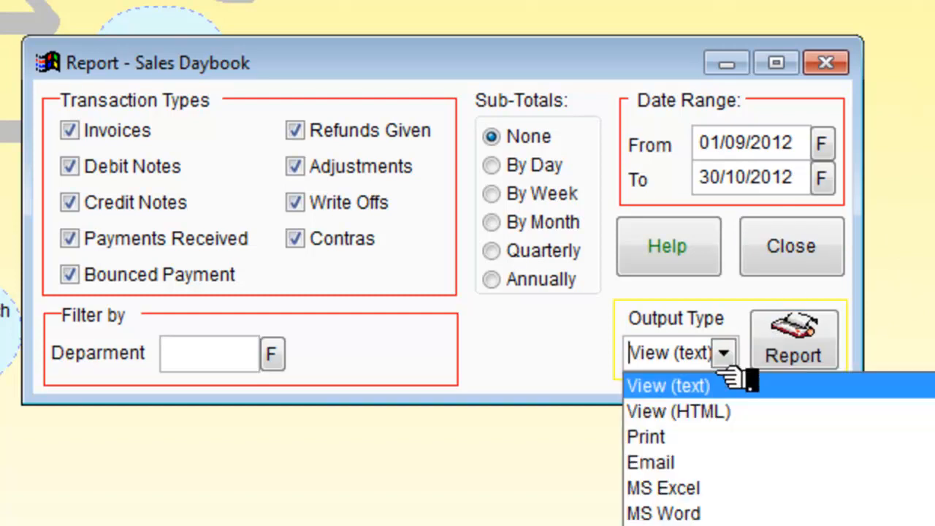
{"action": "left_click", "coordinate": [662, 488]}
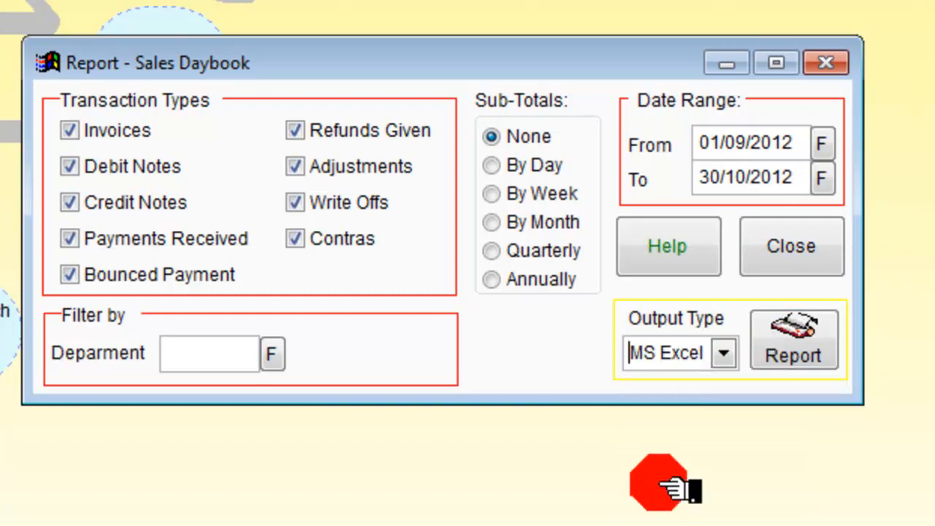
{"action": "mouse_move", "coordinate": [724, 352]}
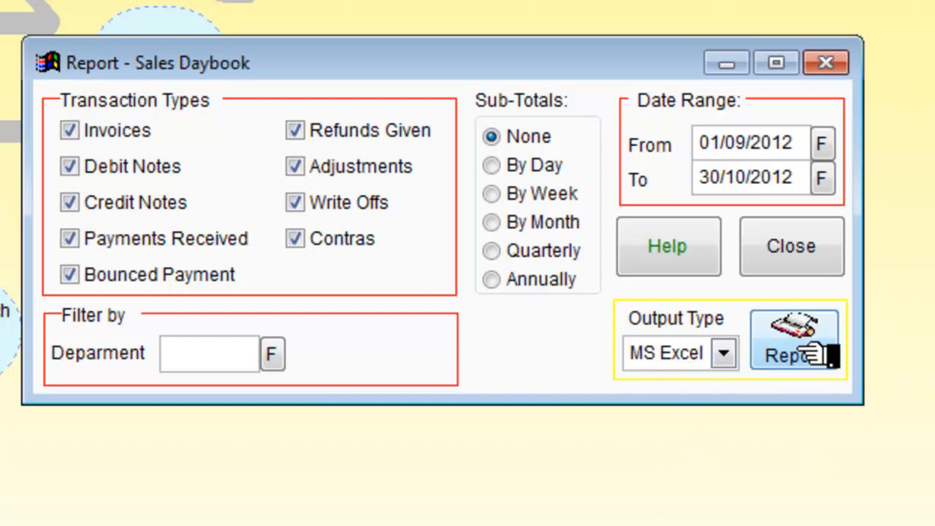
{"action": "left_click", "coordinate": [795, 339]}
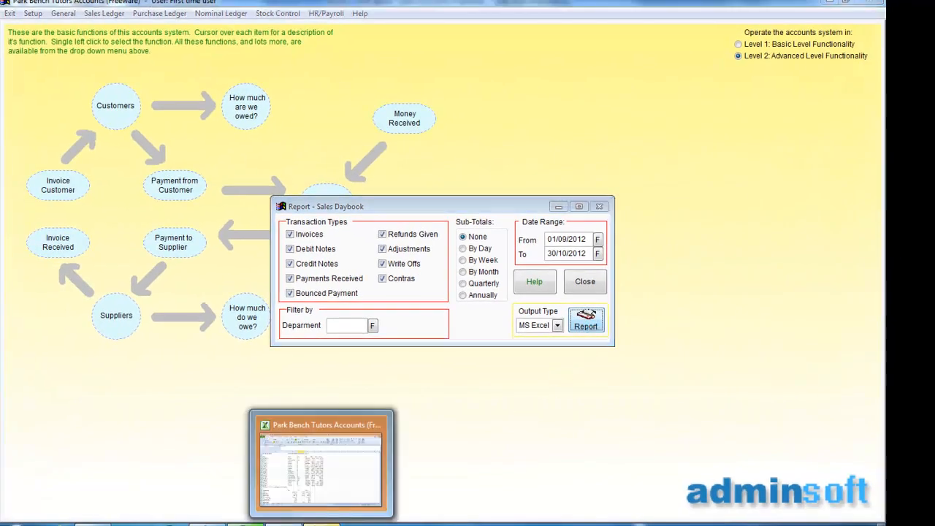
{"action": "left_click", "coordinate": [585, 322]}
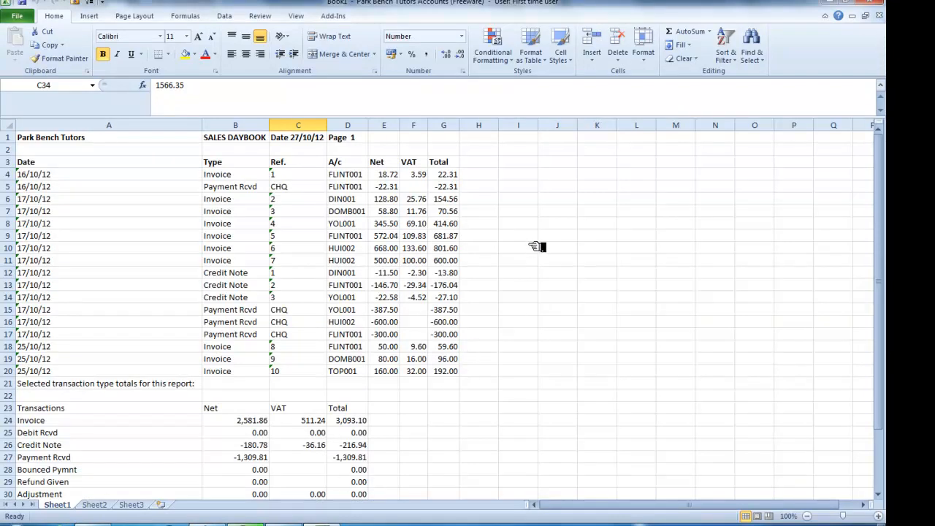
{"action": "mouse_move", "coordinate": [845, 234]}
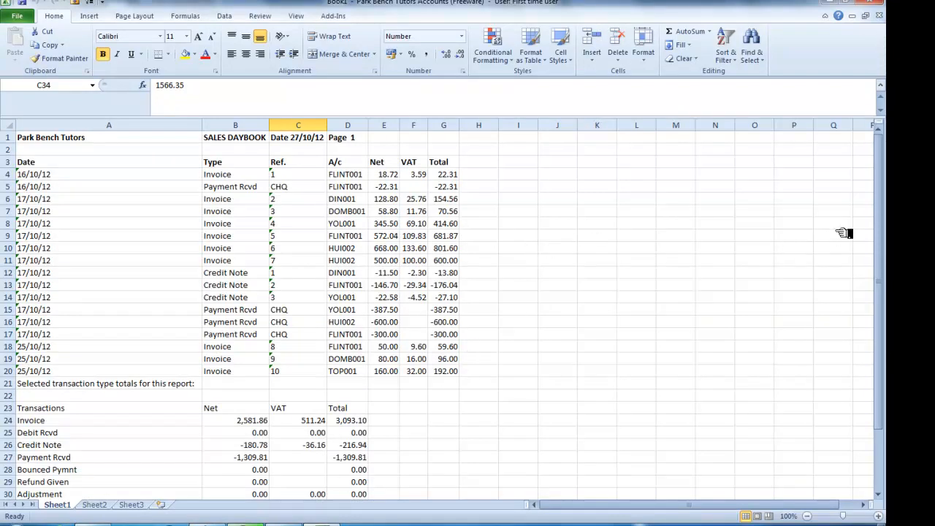
{"action": "scroll", "scroll_direction": "down", "scroll_amount": 3}
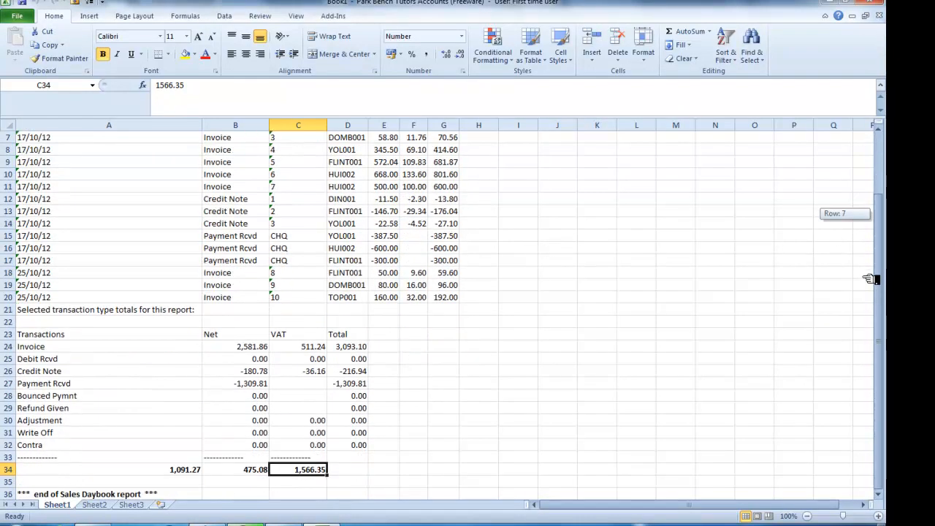
{"action": "mouse_move", "coordinate": [869, 292]}
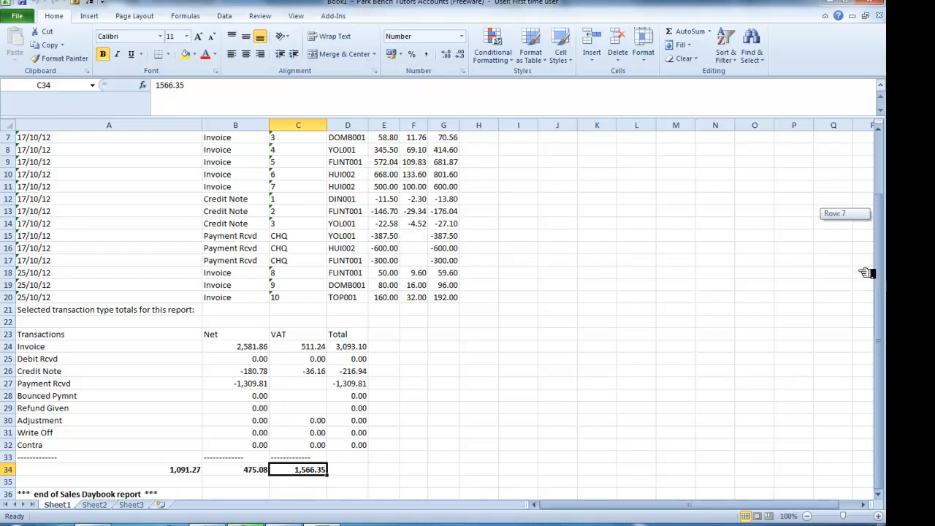
{"action": "scroll", "scroll_direction": "up", "scroll_amount": 3}
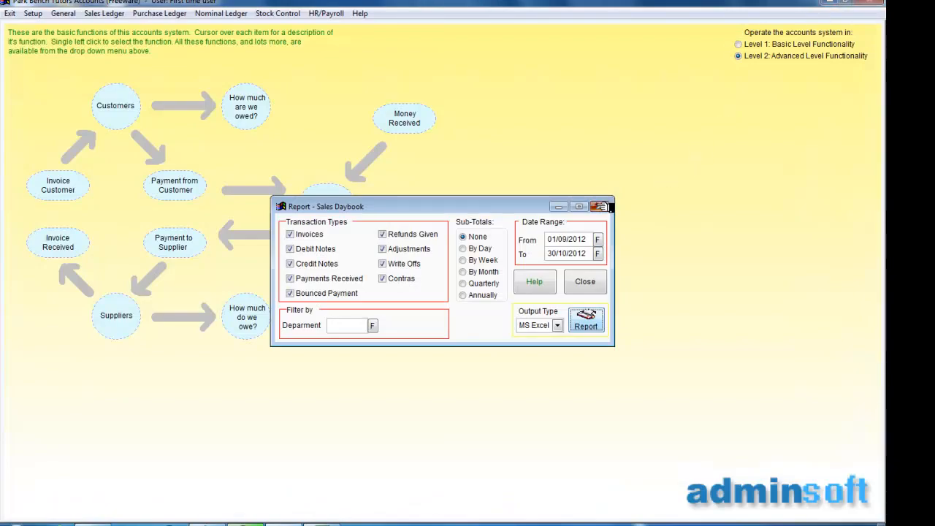
Step: Close the Sales Daybook settings and bring up the Purchase Ledger menu
{"action": "left_click", "coordinate": [584, 281]}
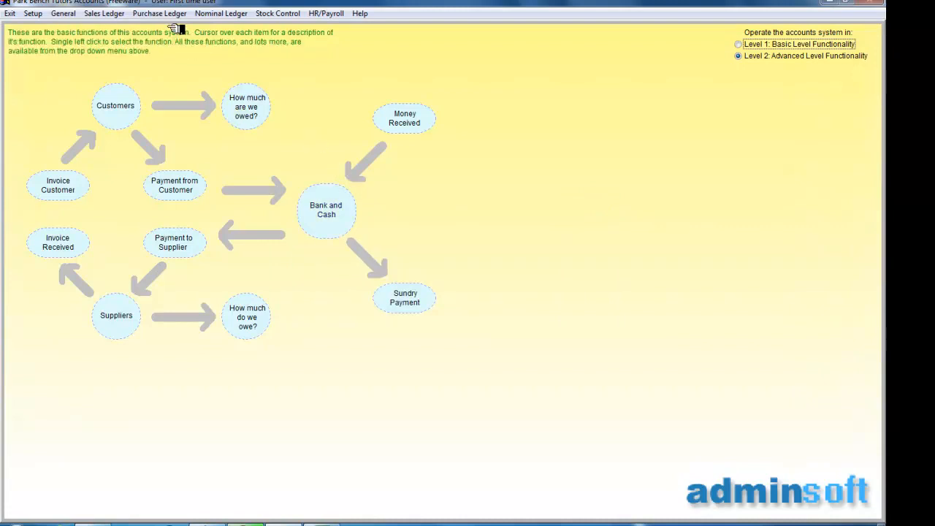
{"action": "left_click", "coordinate": [159, 13]}
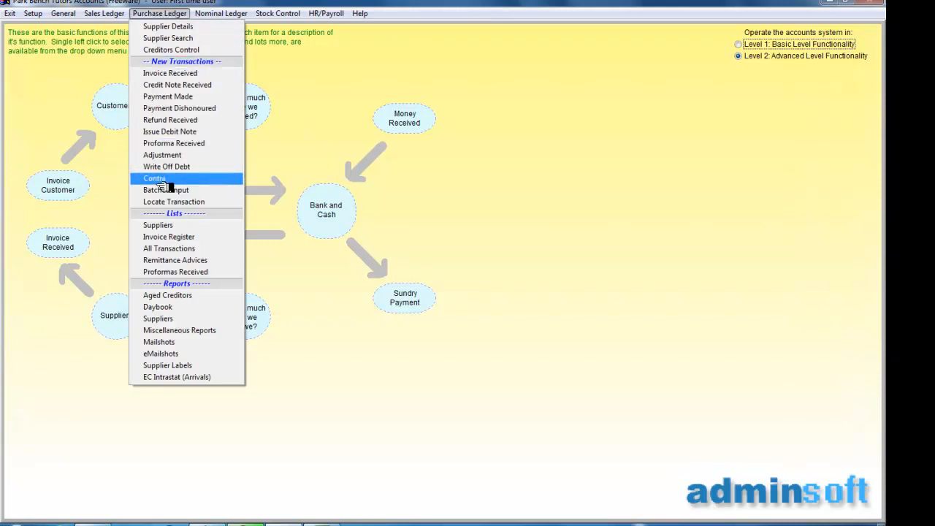
{"action": "mouse_move", "coordinate": [158, 306]}
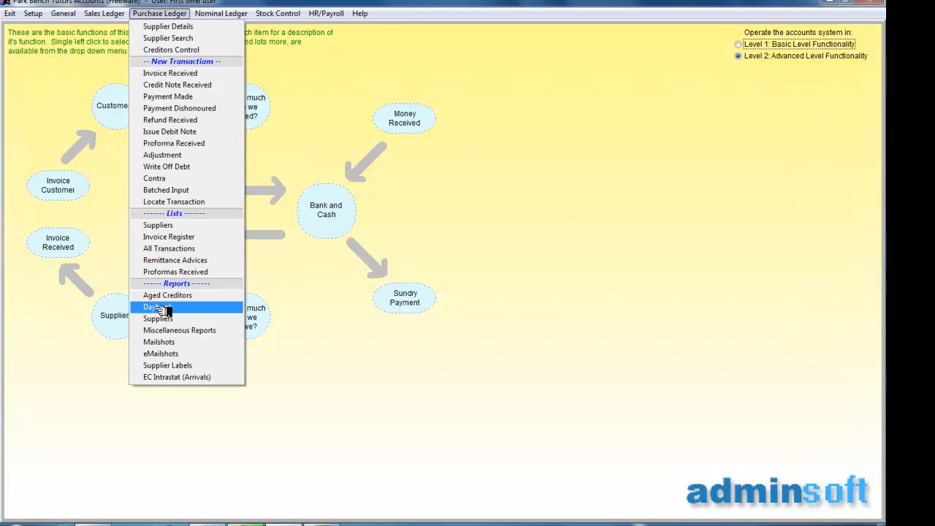
Step: Run the Purchases Daybook for 01/09/2012–30/10/2012 with MS Excel output and generate it
{"action": "left_click", "coordinate": [157, 307]}
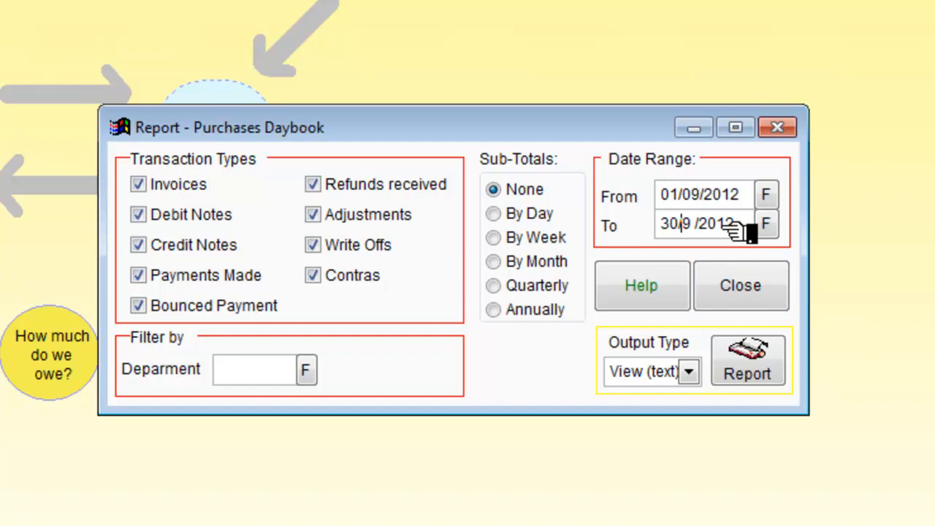
{"action": "type", "text": "10"}
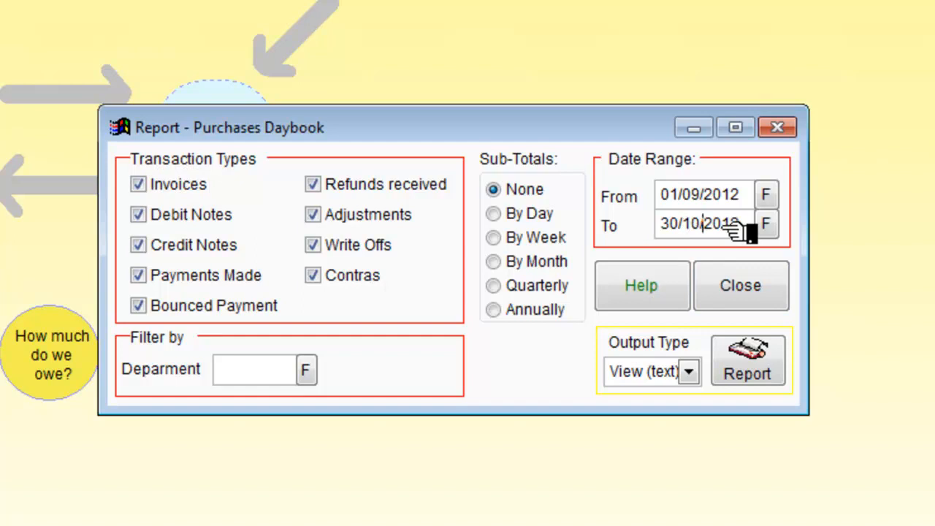
{"action": "mouse_move", "coordinate": [730, 377]}
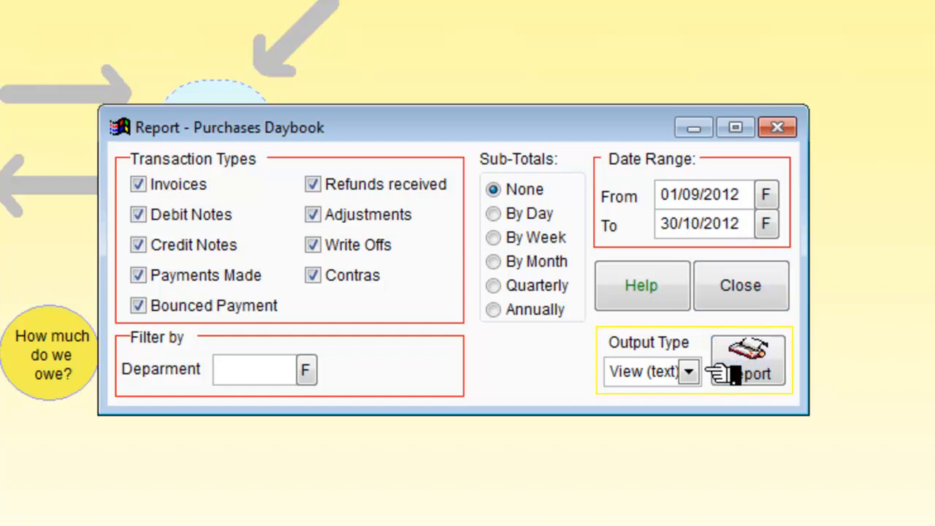
{"action": "left_click", "coordinate": [687, 371]}
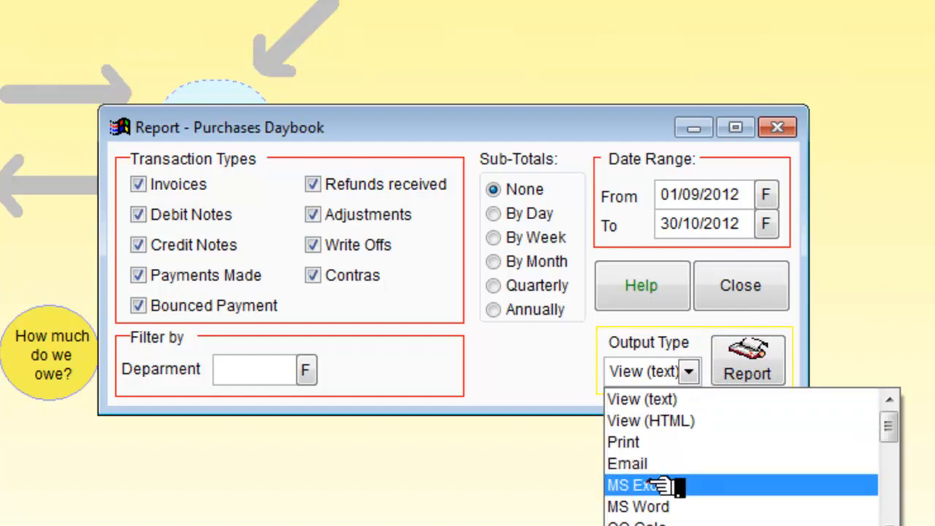
{"action": "left_click", "coordinate": [632, 485]}
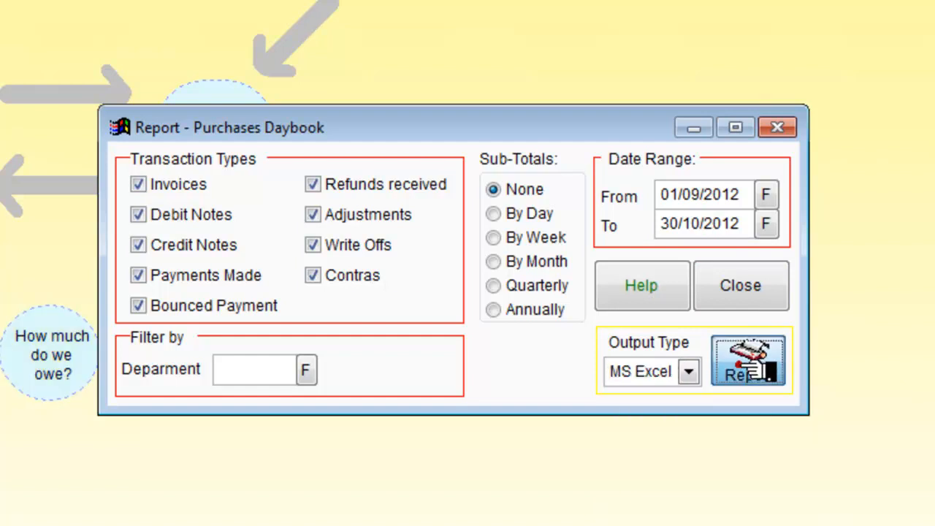
{"action": "left_click", "coordinate": [749, 361]}
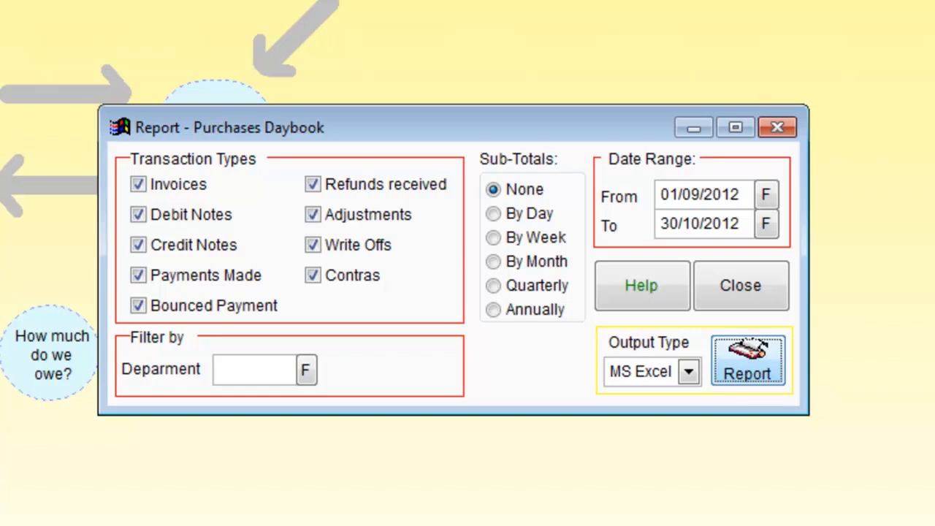
{"action": "left_click", "coordinate": [749, 363]}
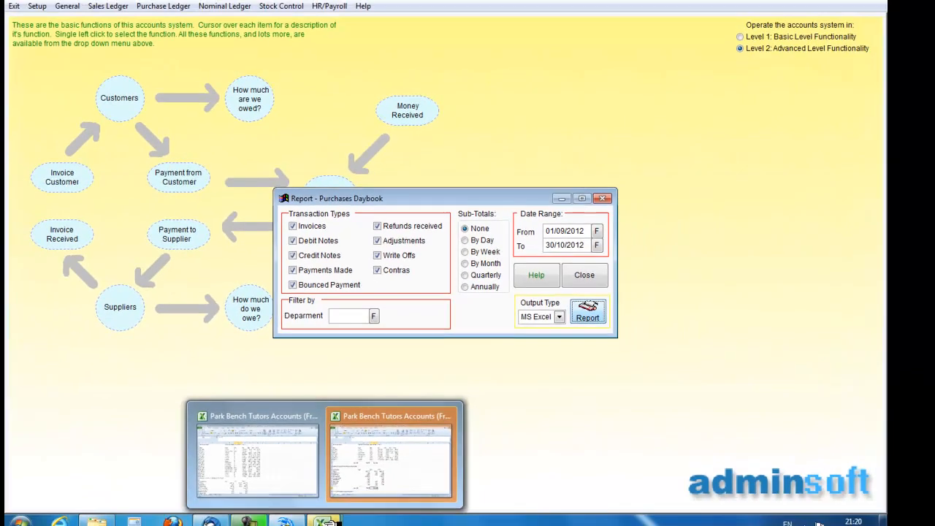
Step: Review the exported Purchase Daybook workbook's transaction lines and totals in Excel
{"action": "left_click", "coordinate": [392, 453]}
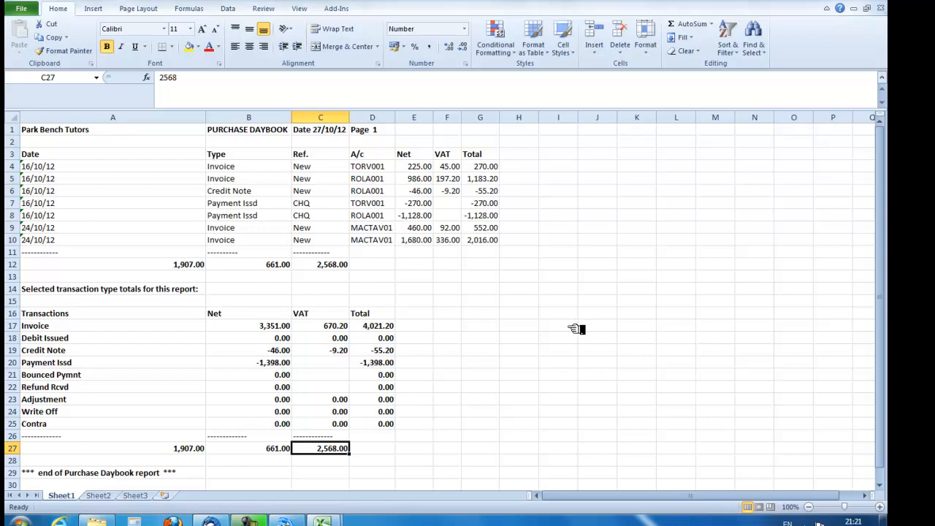
{"action": "scroll", "scroll_direction": "down", "scroll_amount": 3}
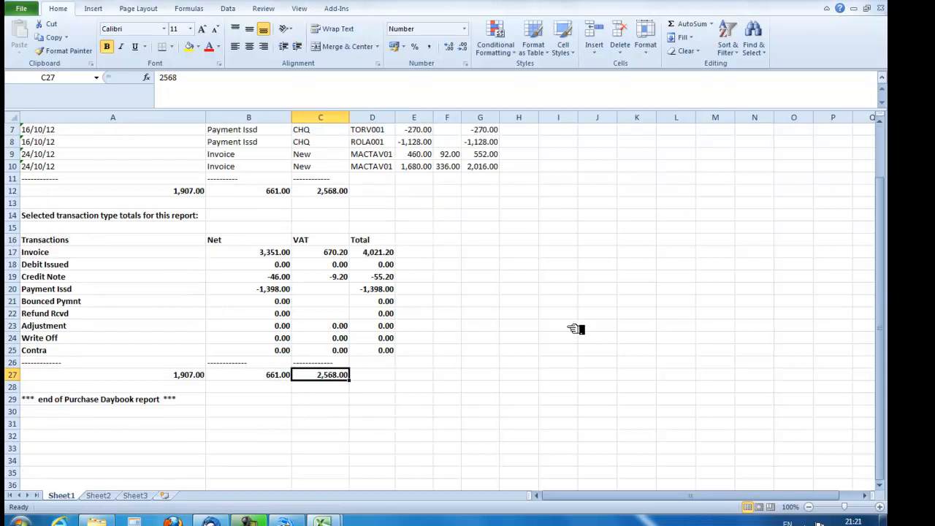
{"action": "scroll", "scroll_direction": "up", "scroll_amount": 3}
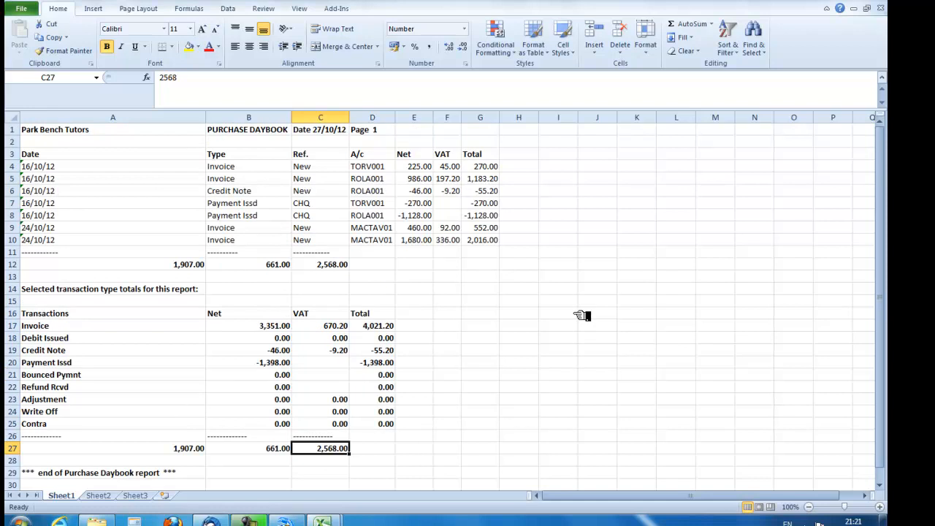
{"action": "mouse_move", "coordinate": [728, 122]}
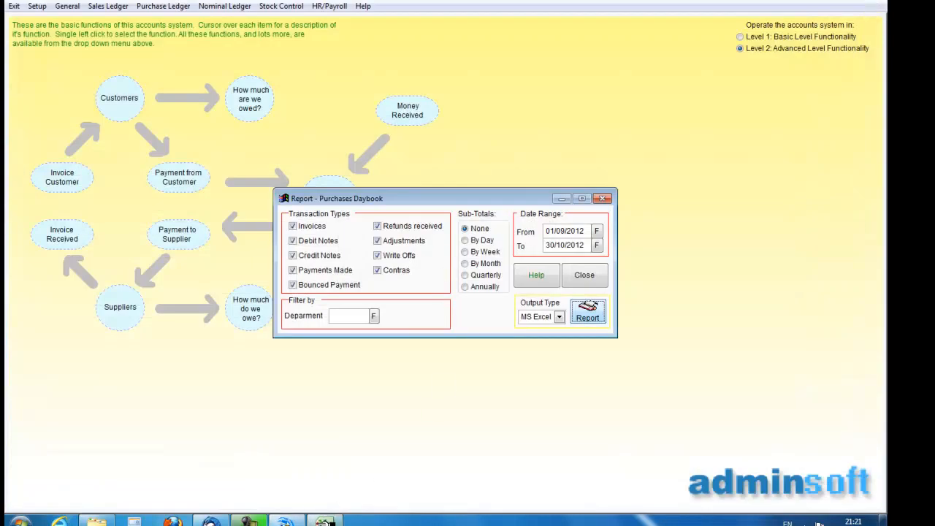
Step: Close the daybook report settings and the Excel workbooks without saving
{"action": "left_click", "coordinate": [588, 314]}
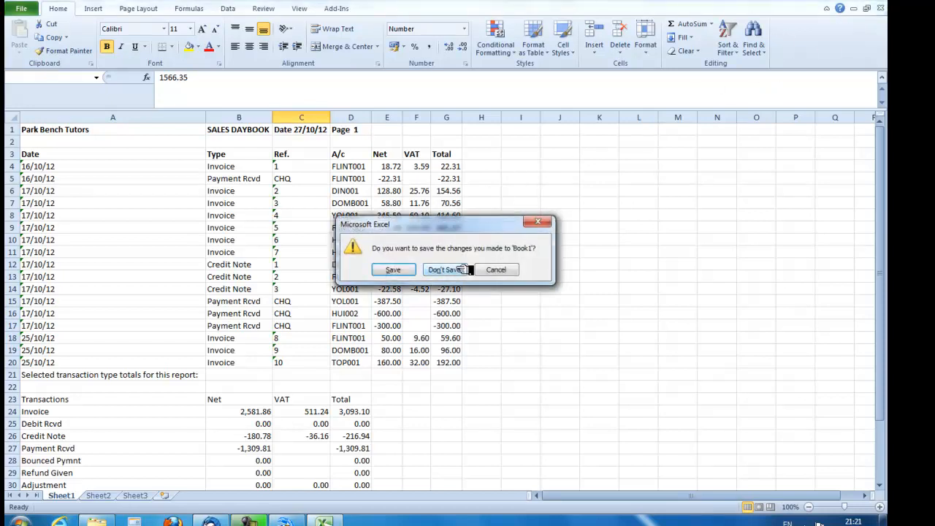
{"action": "left_click", "coordinate": [444, 269]}
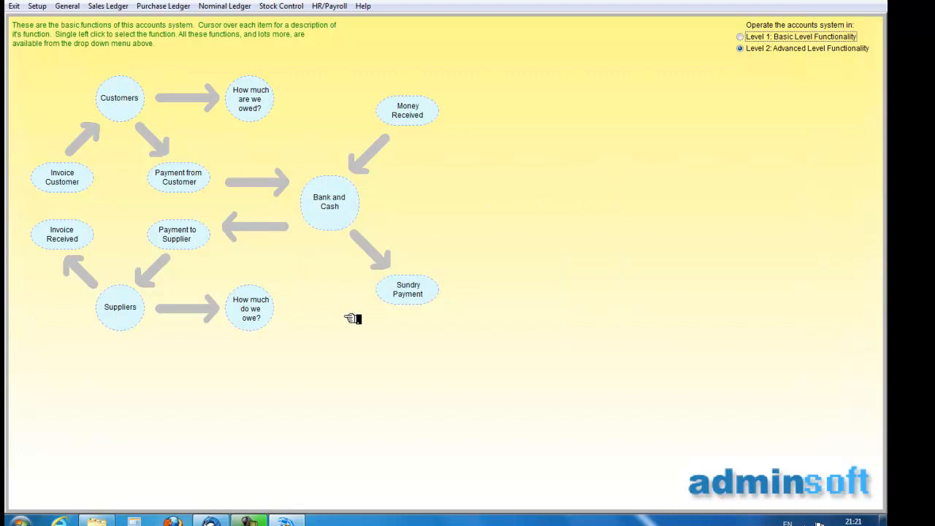
{"action": "mouse_move", "coordinate": [108, 29]}
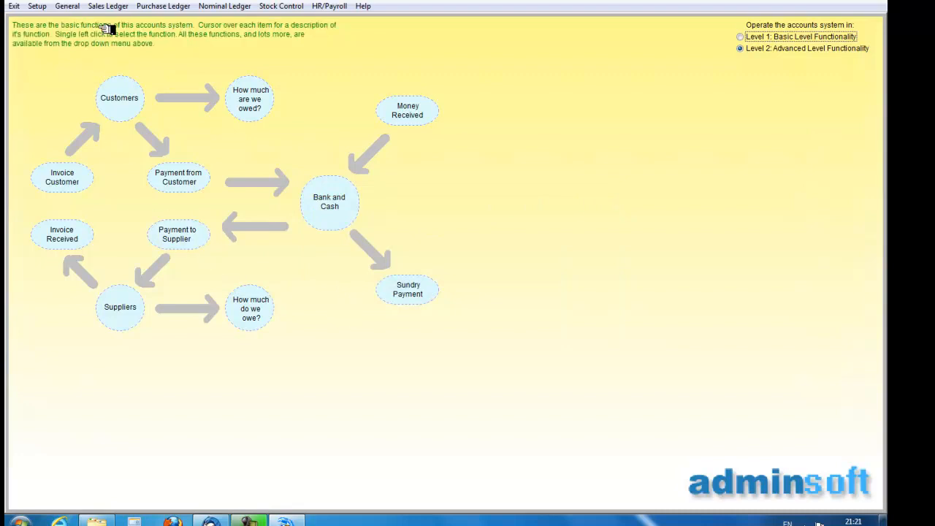
Step: Set up a customer statement for account DIN001 with output going to MS Word
{"action": "left_click", "coordinate": [109, 6]}
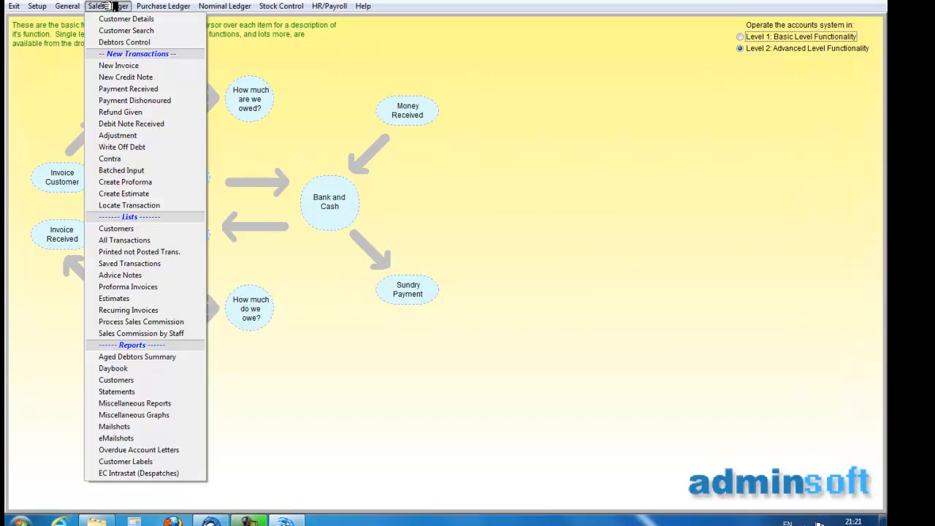
{"action": "mouse_move", "coordinate": [114, 368]}
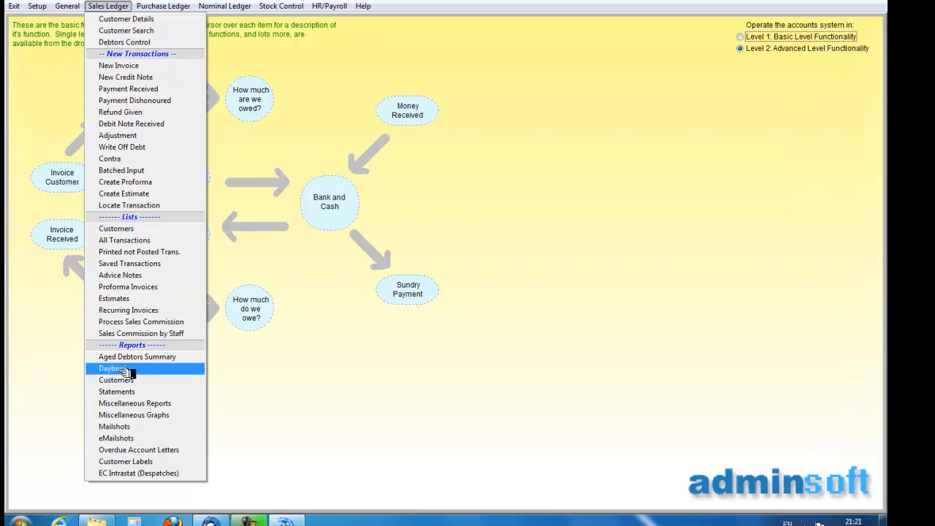
{"action": "mouse_move", "coordinate": [117, 392]}
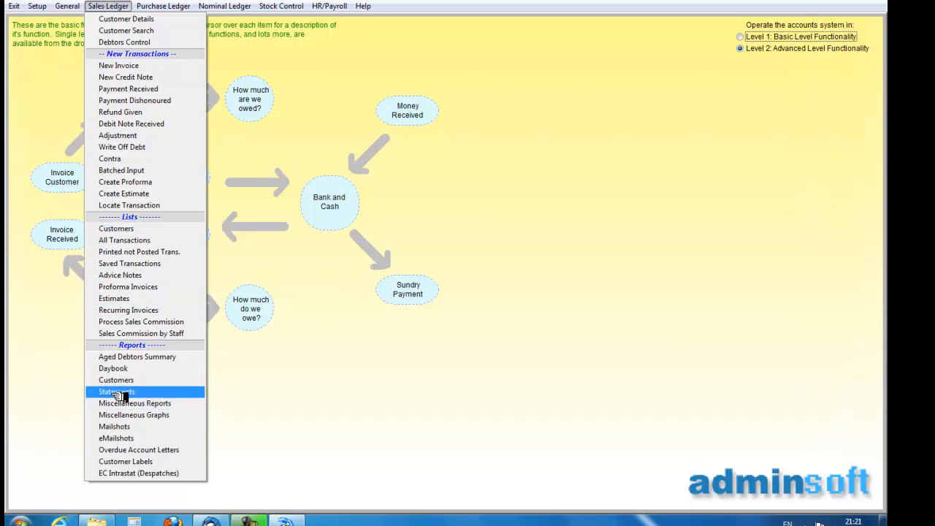
{"action": "left_click", "coordinate": [117, 392]}
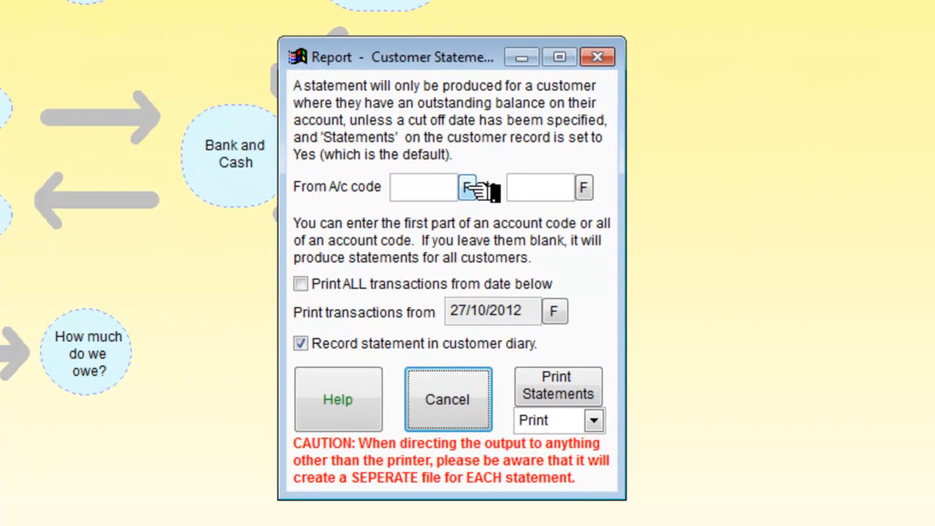
{"action": "left_click", "coordinate": [474, 187]}
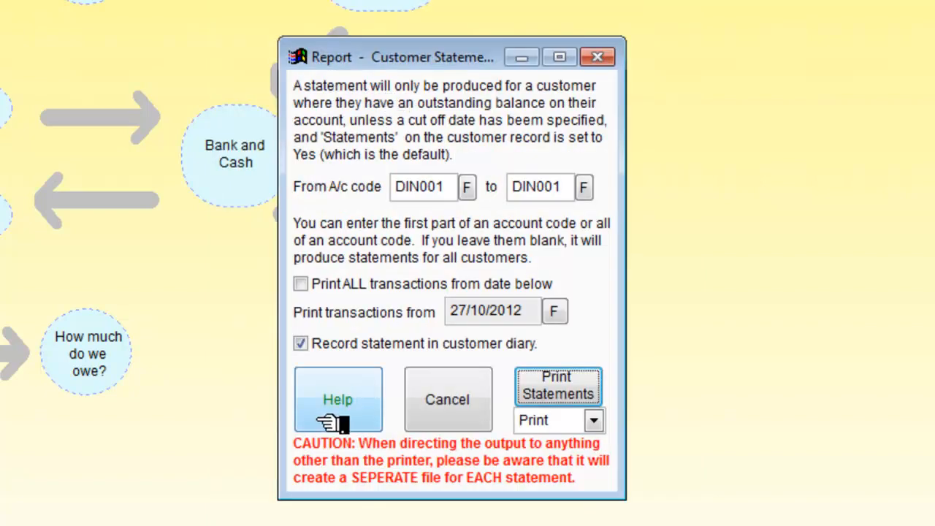
{"action": "mouse_move", "coordinate": [593, 421]}
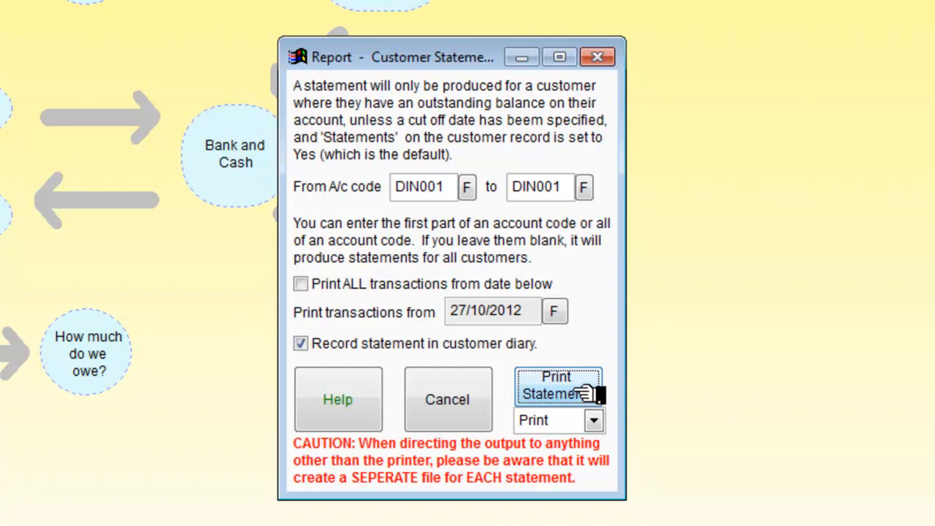
{"action": "mouse_move", "coordinate": [500, 320]}
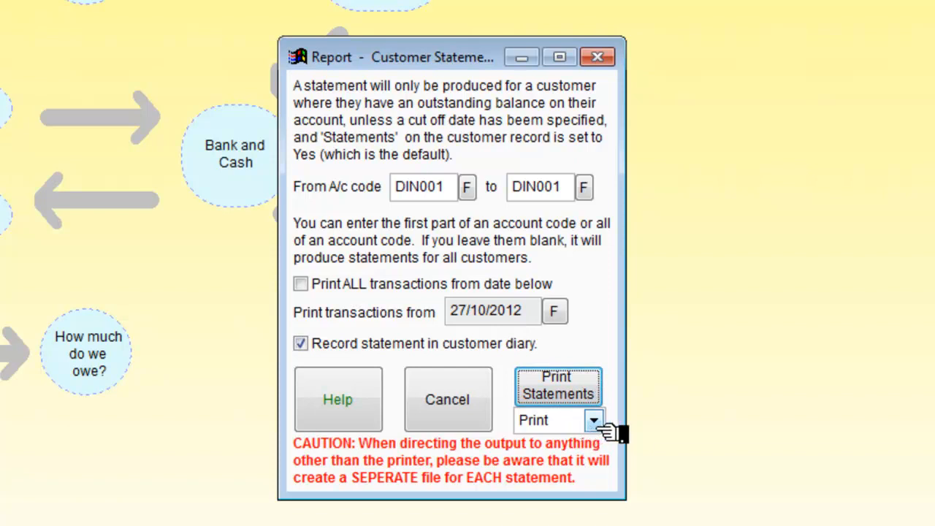
{"action": "left_click", "coordinate": [594, 419]}
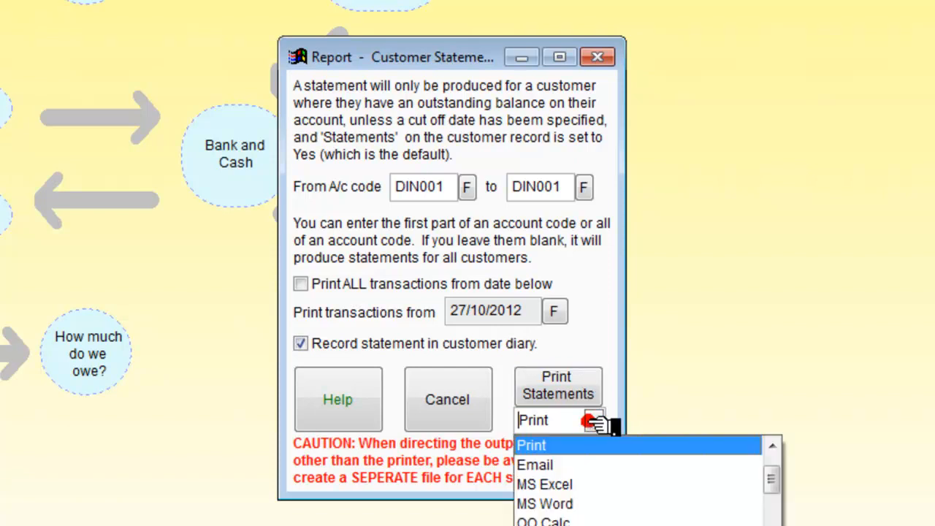
{"action": "mouse_move", "coordinate": [544, 503]}
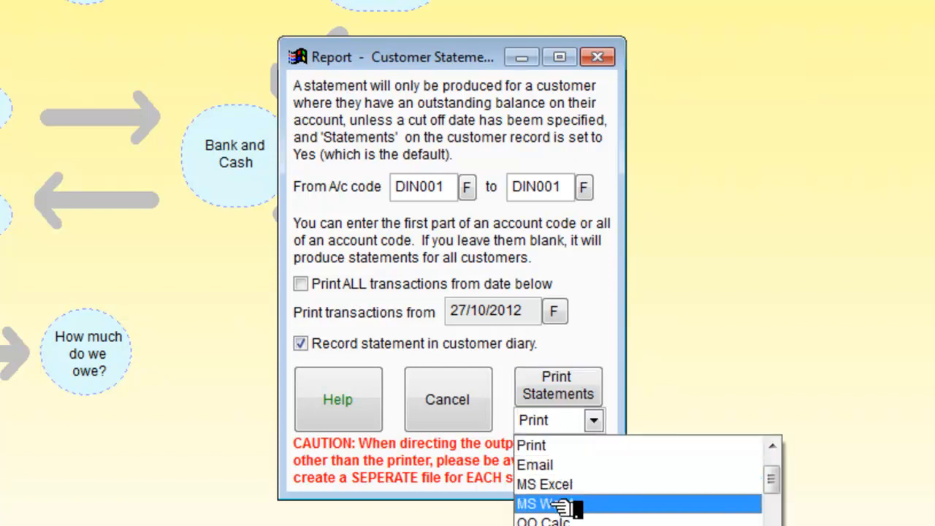
{"action": "left_click", "coordinate": [539, 502]}
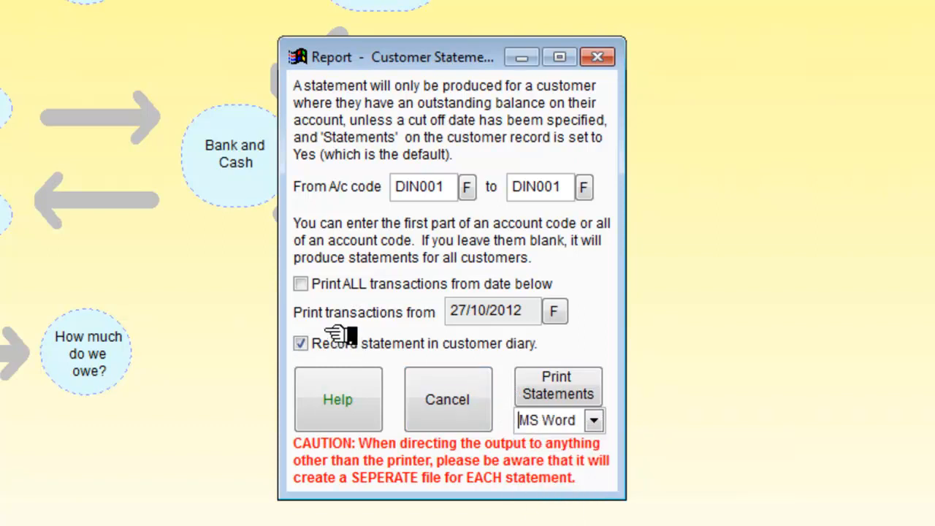
{"action": "mouse_move", "coordinate": [490, 319]}
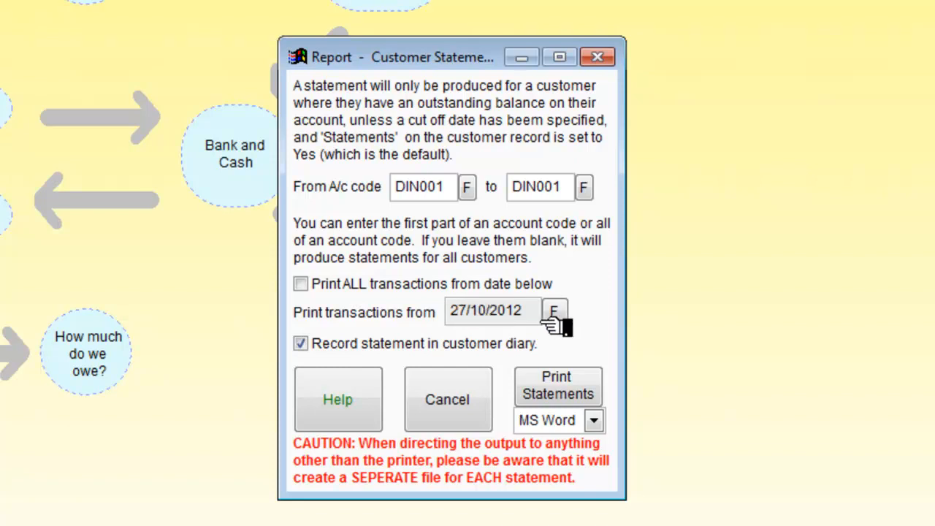
Step: Set the statement's print-transactions-from date to 01/10/2012
{"action": "left_click", "coordinate": [554, 311]}
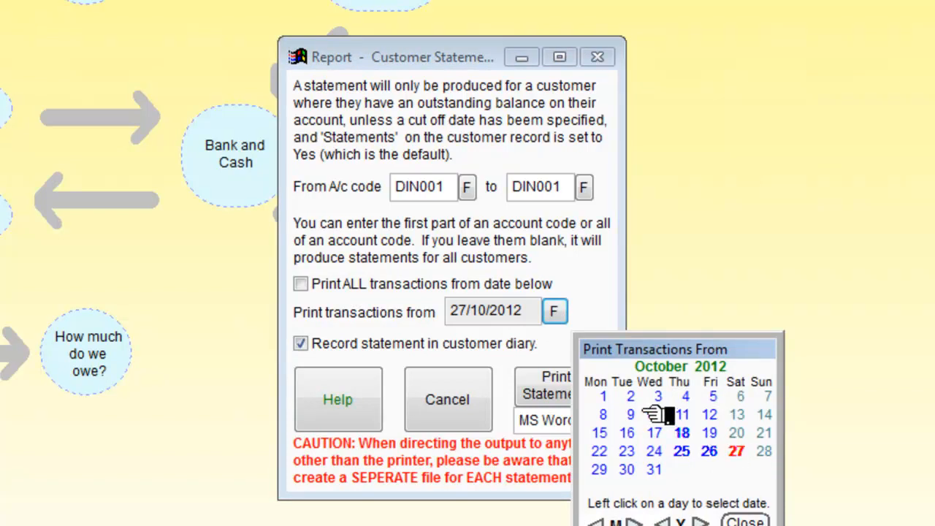
{"action": "left_click", "coordinate": [604, 396]}
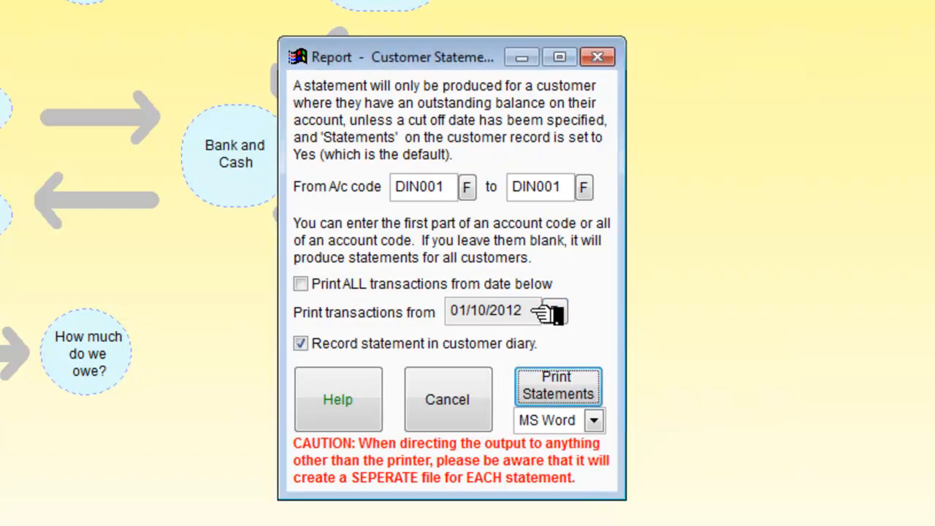
{"action": "mouse_move", "coordinate": [558, 313]}
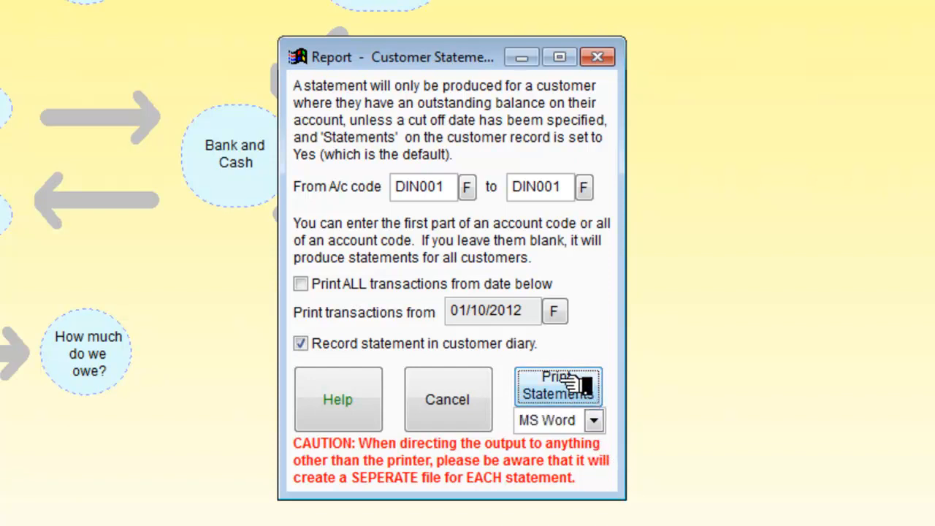
Step: Generate the DIN001 customer statement as a Word document
{"action": "left_click", "coordinate": [559, 386]}
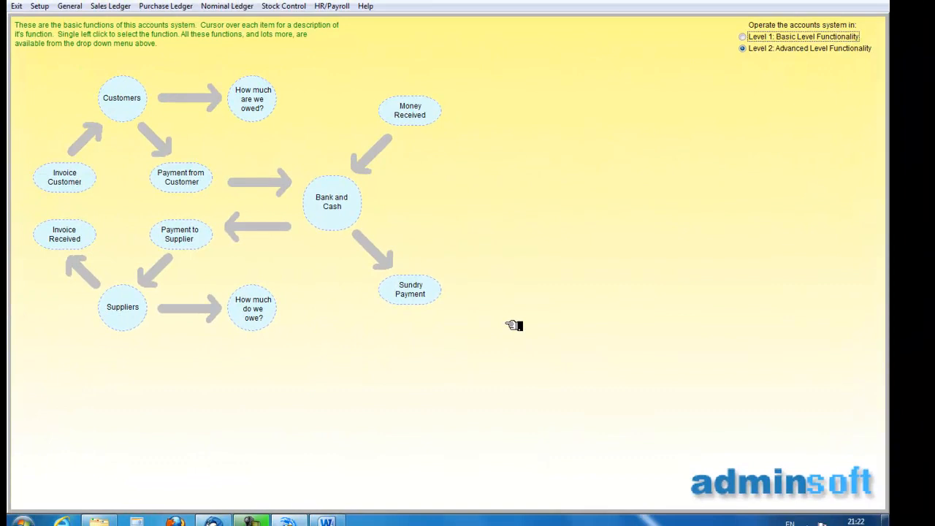
{"action": "mouse_move", "coordinate": [327, 520]}
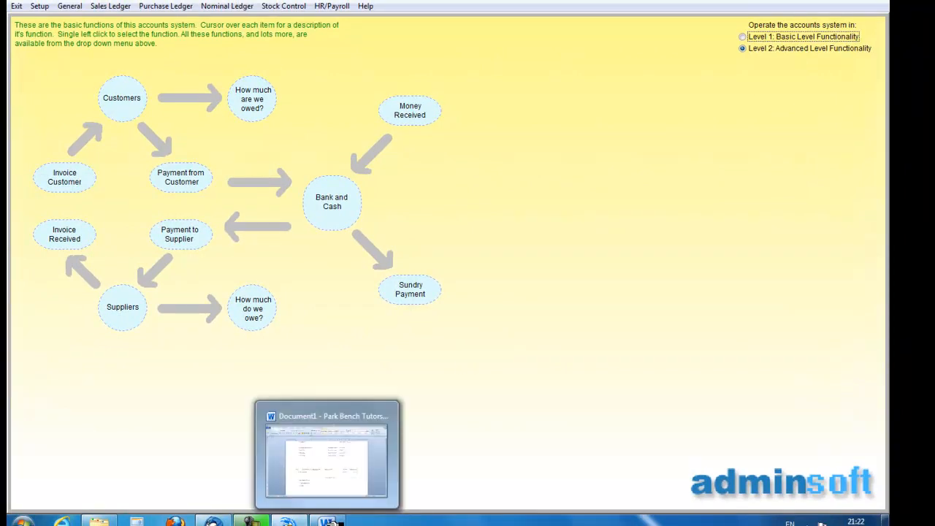
Step: Review the Dingwall Contractors statement in Word and close it without saving
{"action": "left_click", "coordinate": [326, 453]}
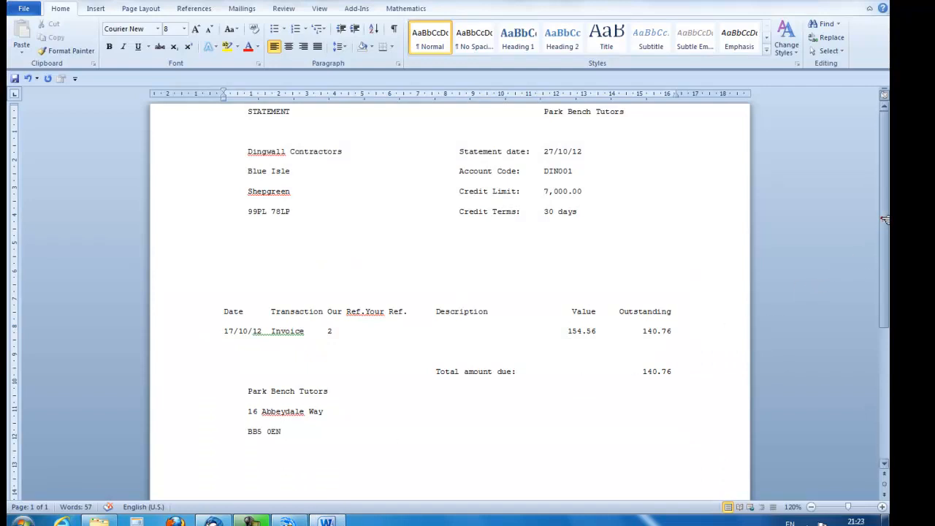
{"action": "mouse_move", "coordinate": [348, 163]}
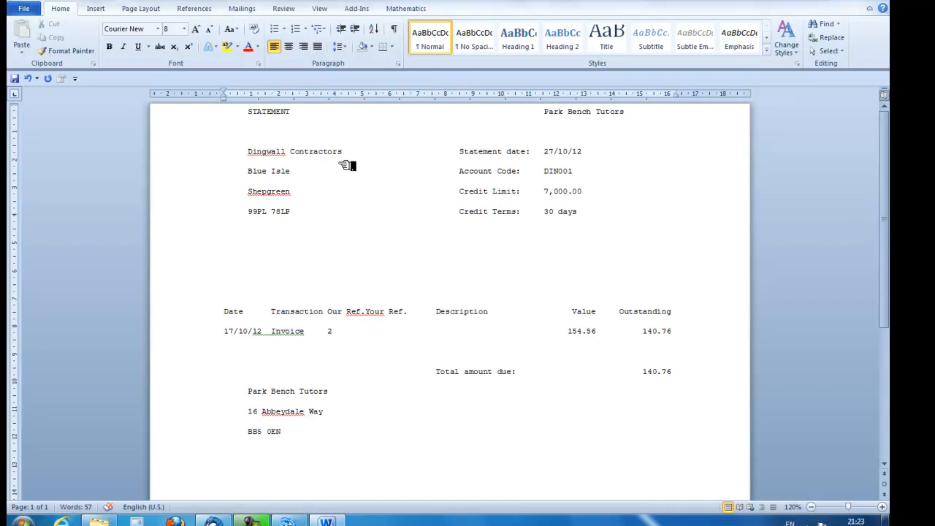
{"action": "mouse_move", "coordinate": [453, 254]}
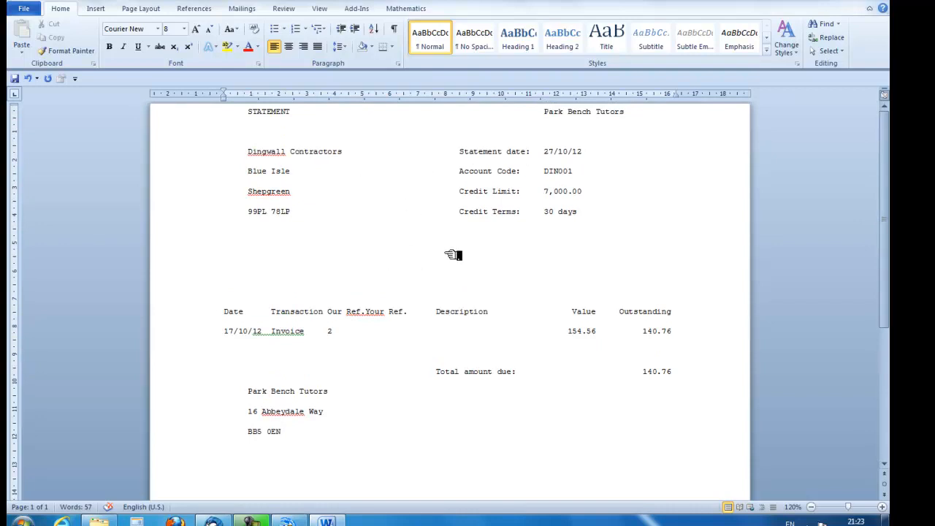
{"action": "mouse_move", "coordinate": [603, 238]}
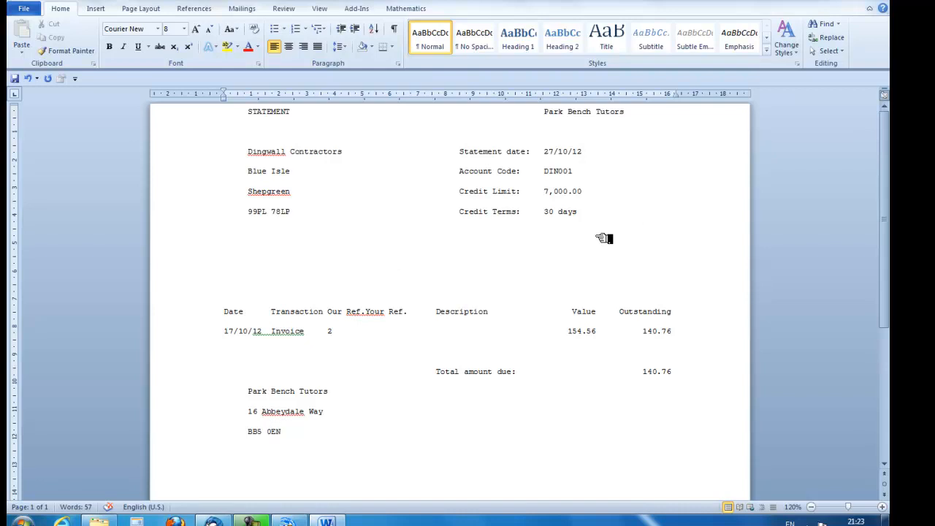
{"action": "mouse_move", "coordinate": [488, 297]}
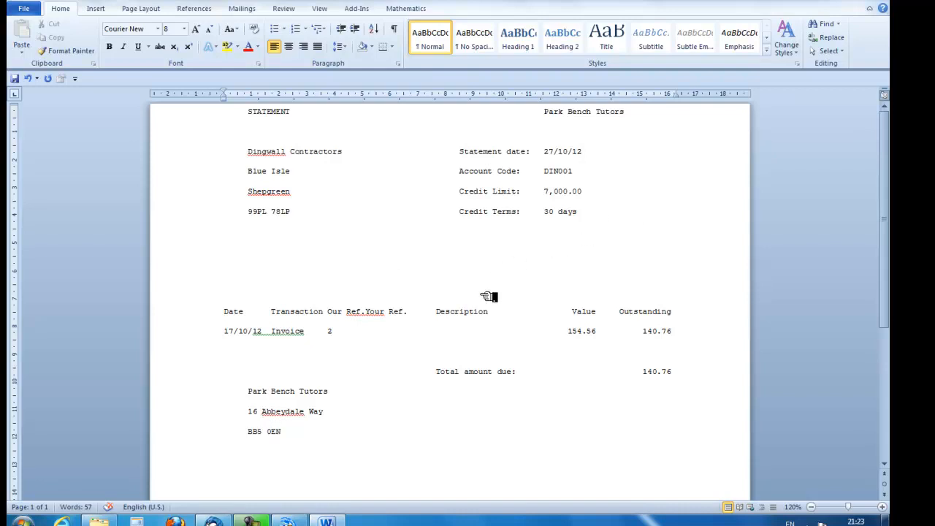
{"action": "mouse_move", "coordinate": [610, 344]}
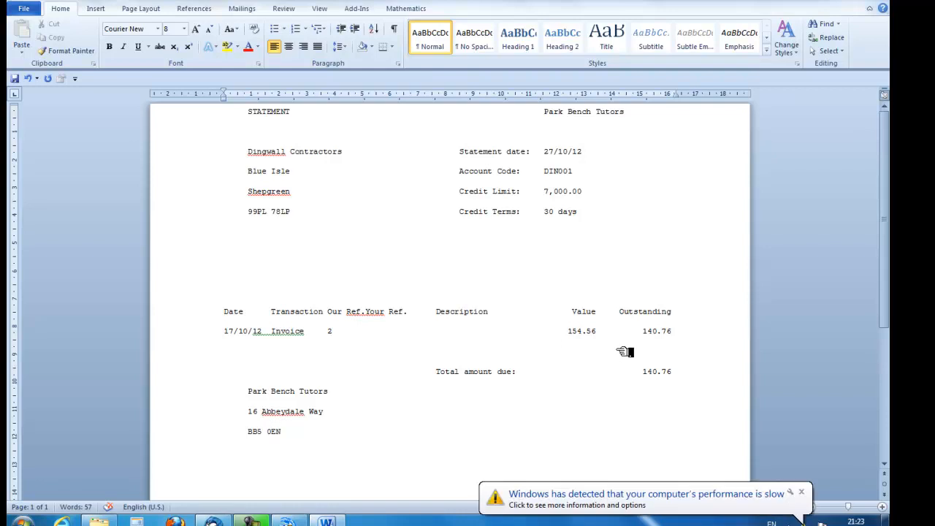
{"action": "mouse_move", "coordinate": [723, 266]}
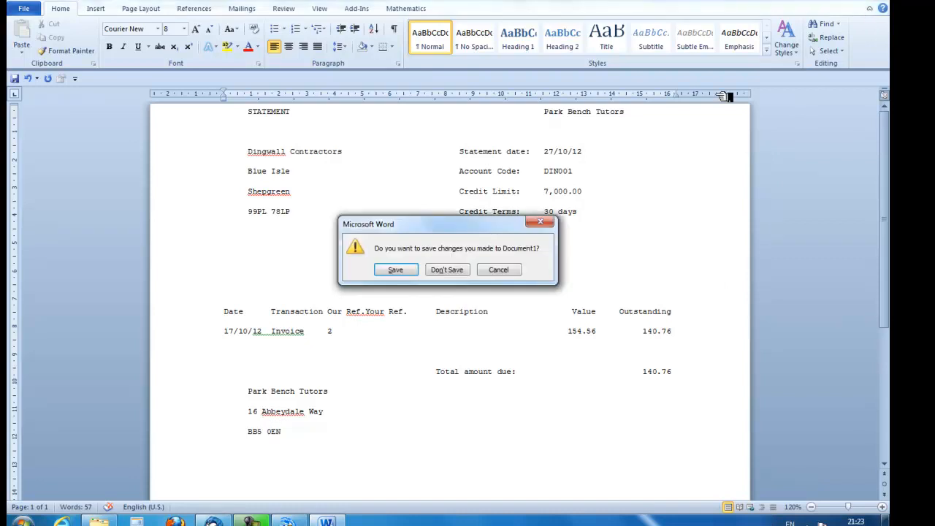
{"action": "left_click", "coordinate": [448, 269]}
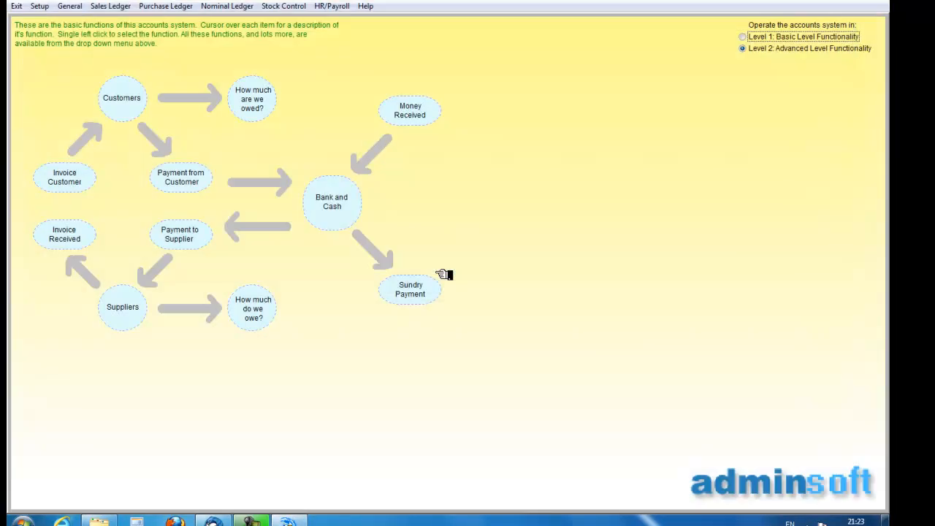
{"action": "mouse_move", "coordinate": [482, 203]}
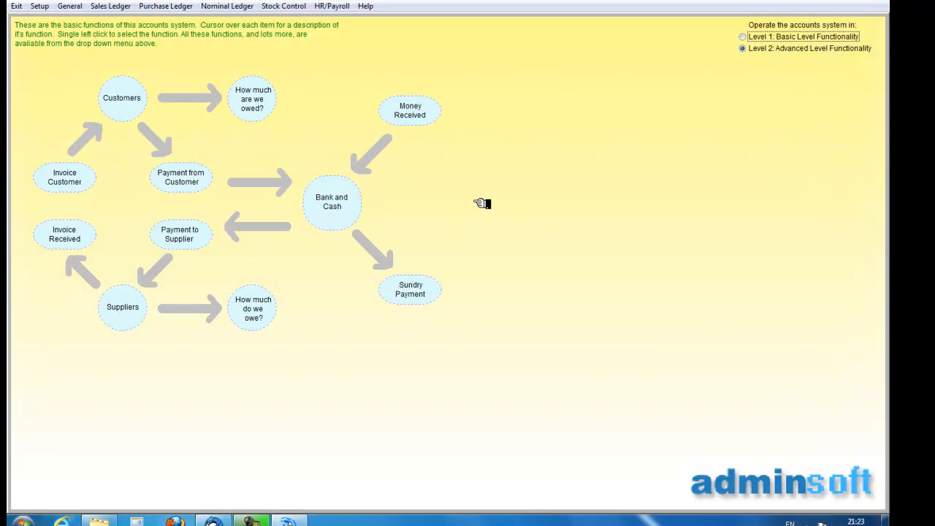
{"action": "mouse_move", "coordinate": [476, 187]}
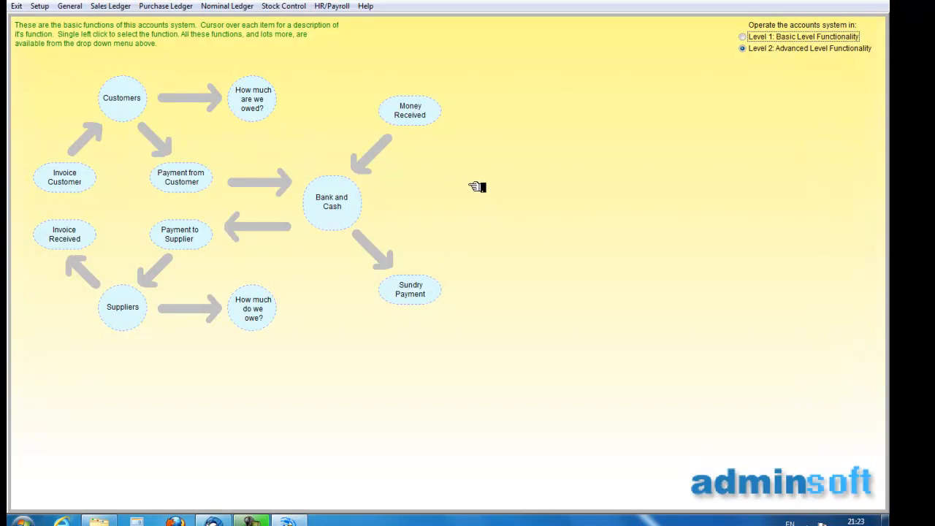
{"action": "mouse_move", "coordinate": [277, 22]}
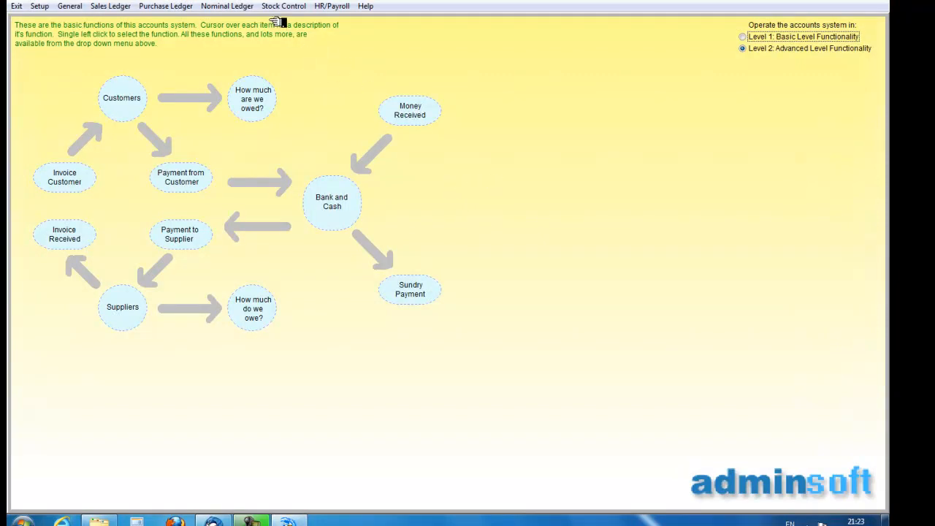
Step: Bring up the Stock Control menu of stock functions and reports
{"action": "left_click", "coordinate": [284, 6]}
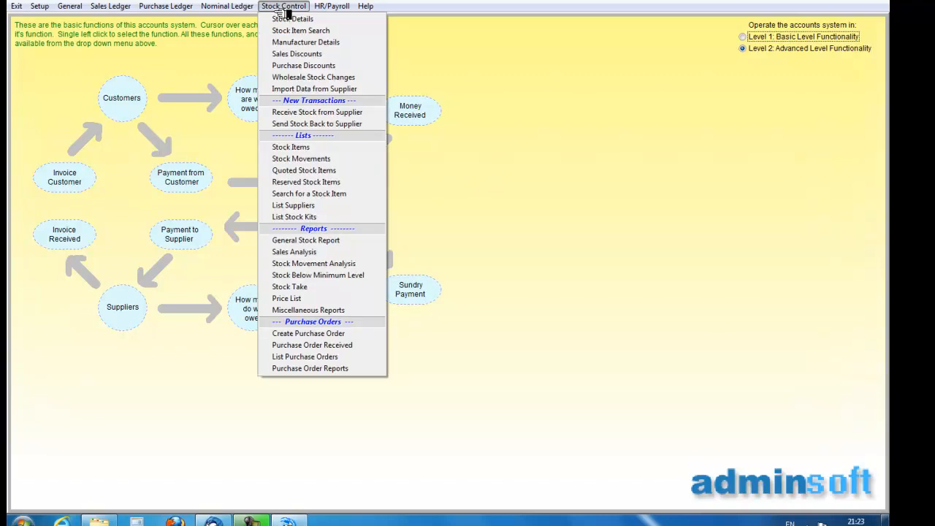
{"action": "mouse_move", "coordinate": [314, 228]}
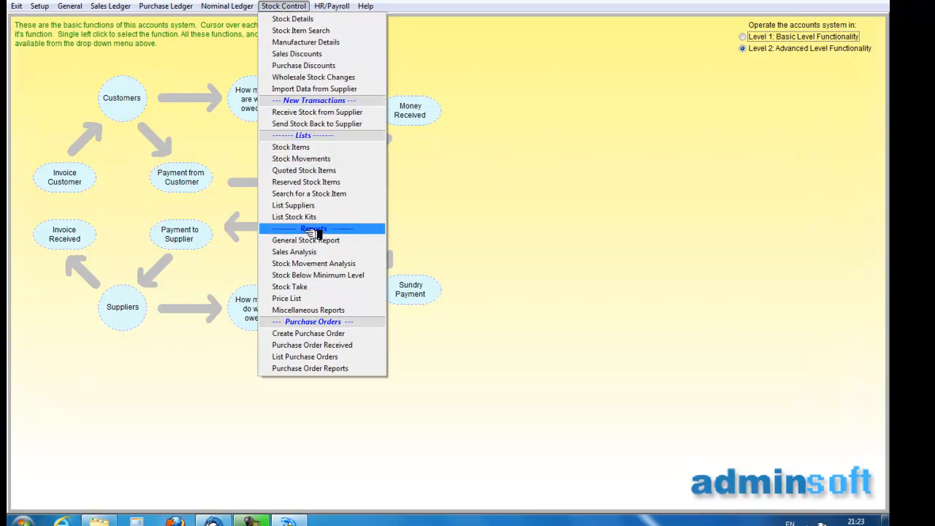
{"action": "mouse_move", "coordinate": [306, 239]}
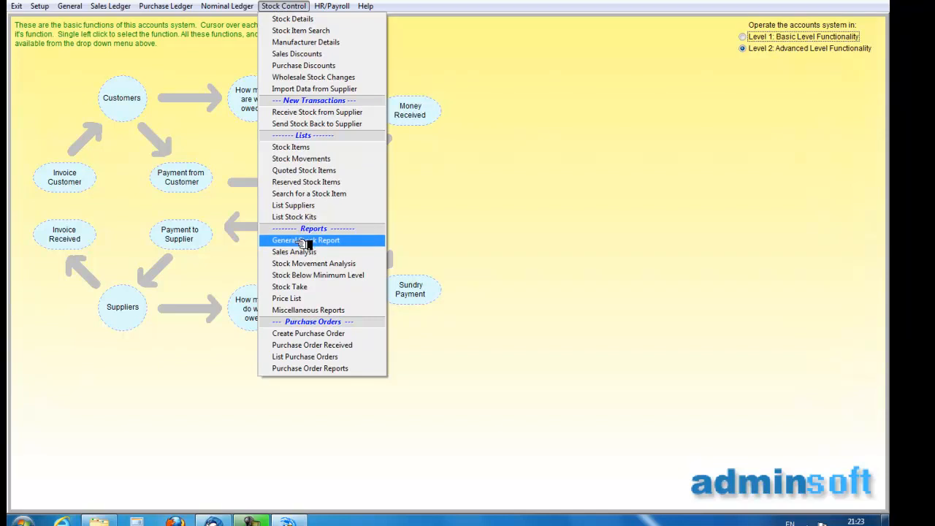
Step: Generate the General Stock Report in stock code order with MS Word as the output type
{"action": "left_click", "coordinate": [305, 240]}
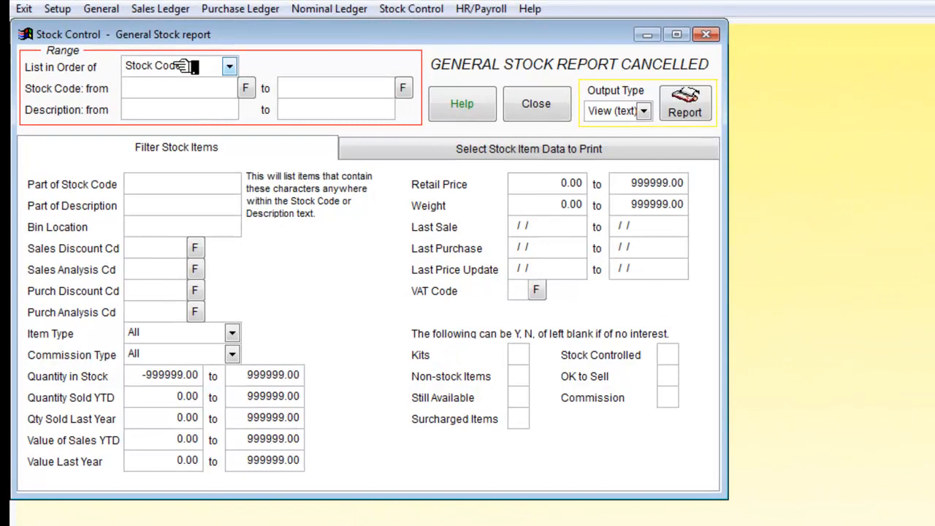
{"action": "mouse_move", "coordinate": [570, 139]}
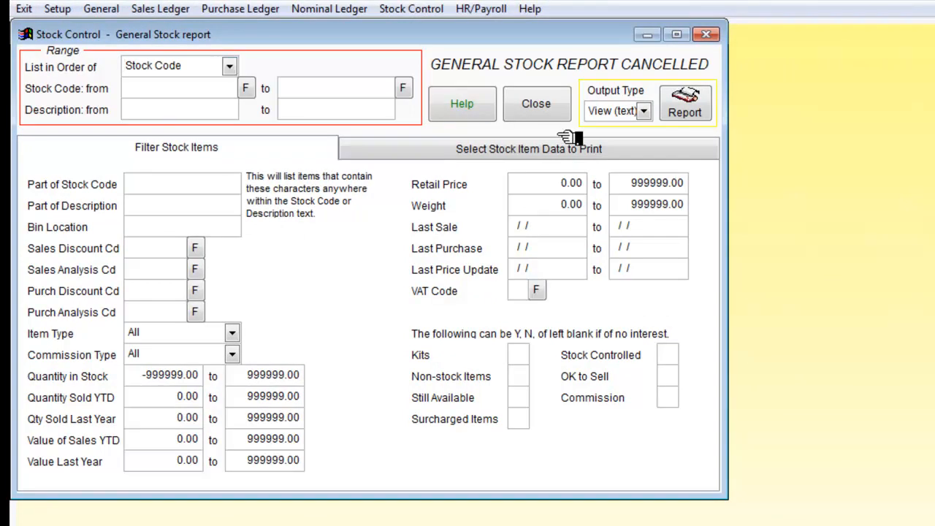
{"action": "left_click", "coordinate": [643, 111]}
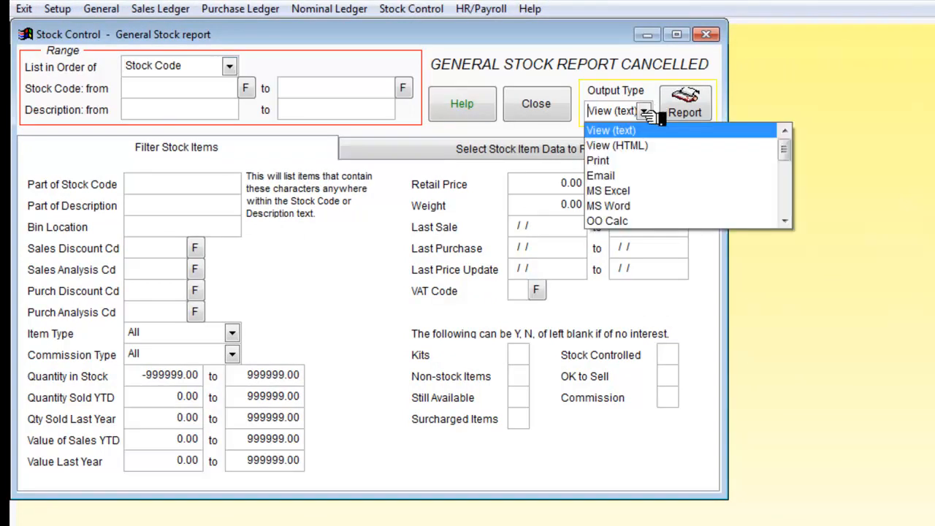
{"action": "mouse_move", "coordinate": [607, 205]}
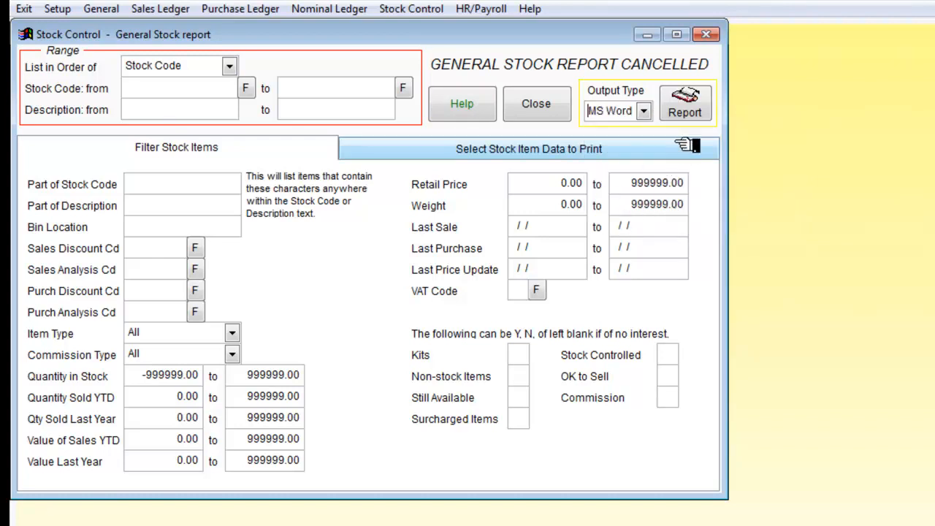
{"action": "left_click", "coordinate": [685, 103]}
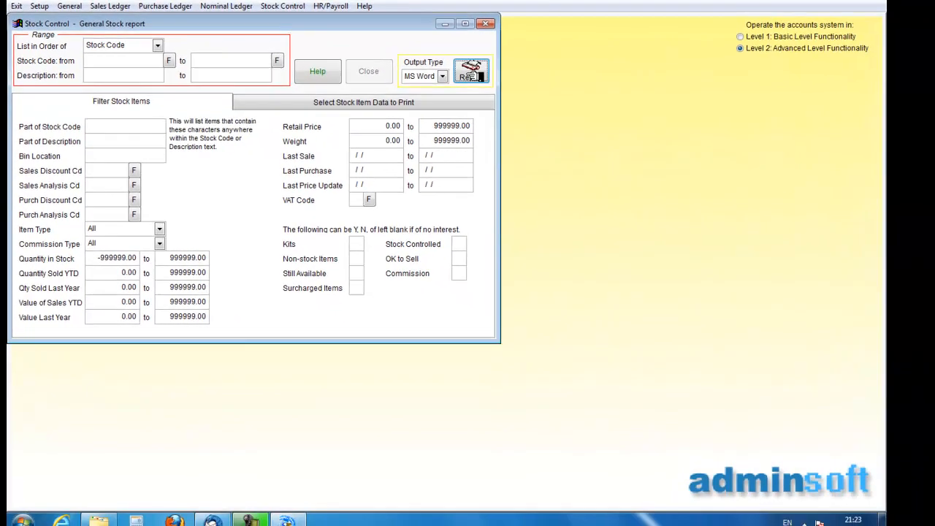
{"action": "left_click", "coordinate": [471, 70]}
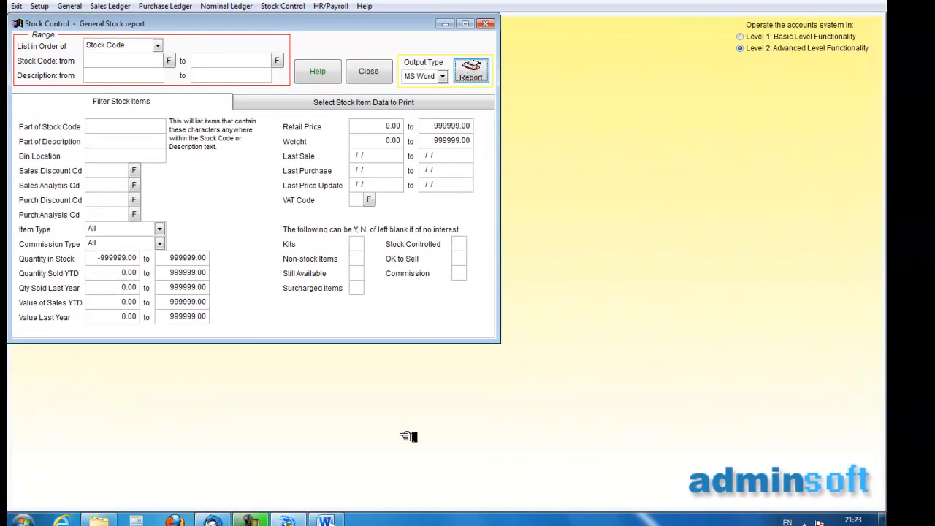
Step: Review the exported stock report down to its totals, then close Word without saving
{"action": "left_click", "coordinate": [470, 71]}
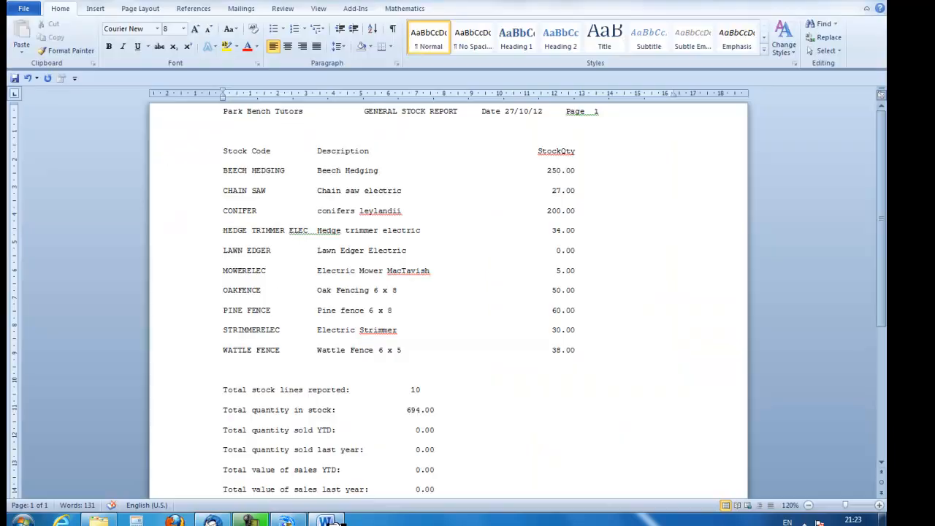
{"action": "mouse_move", "coordinate": [430, 210]}
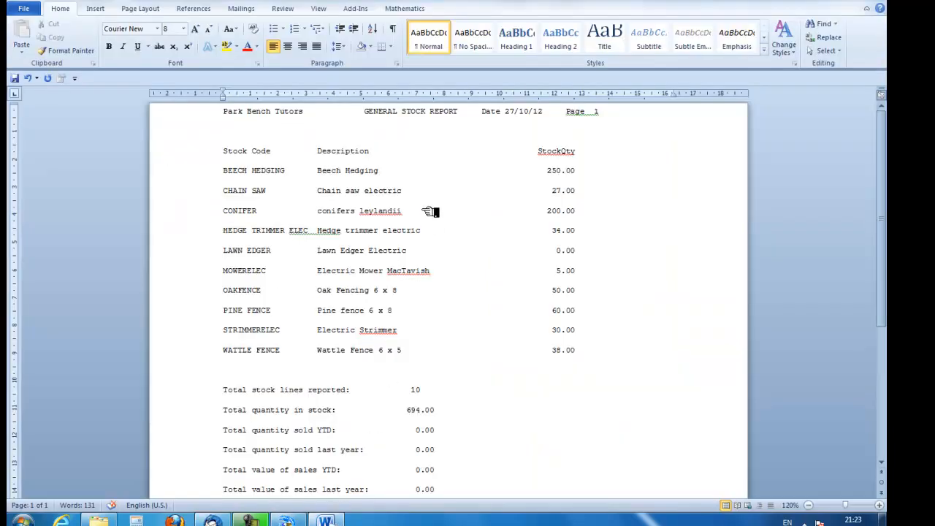
{"action": "mouse_move", "coordinate": [543, 172]}
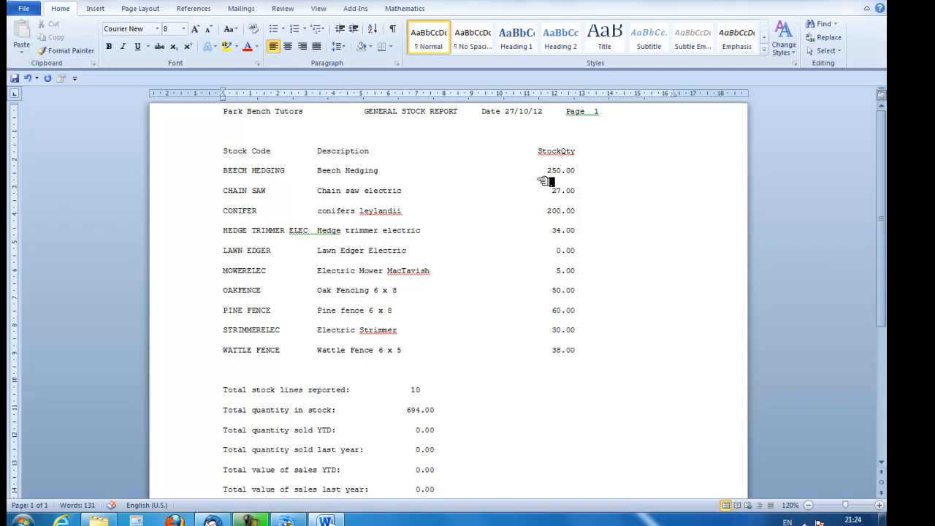
{"action": "mouse_move", "coordinate": [546, 215]}
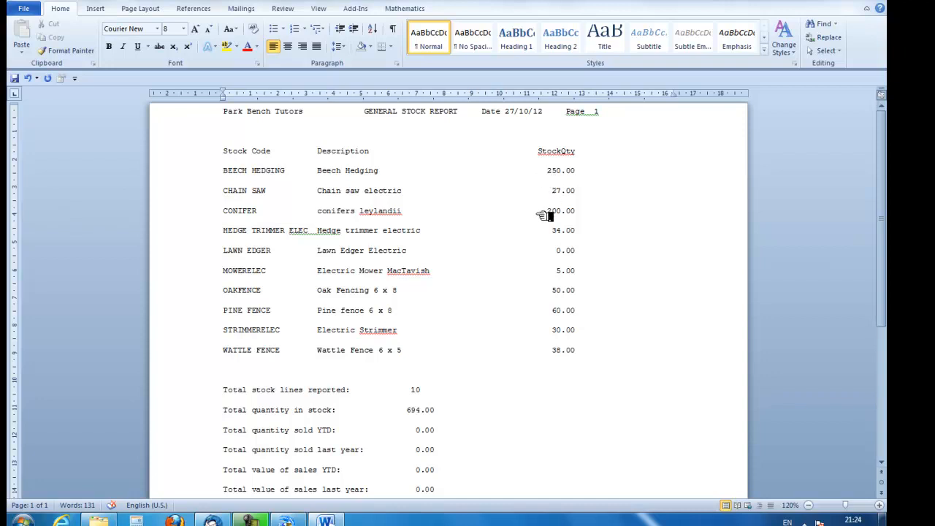
{"action": "mouse_move", "coordinate": [517, 254]}
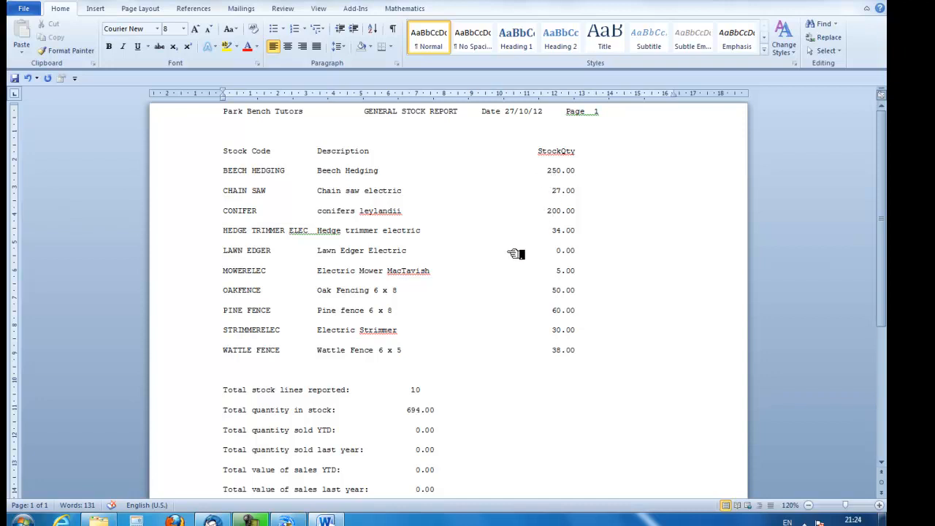
{"action": "mouse_move", "coordinate": [475, 395]}
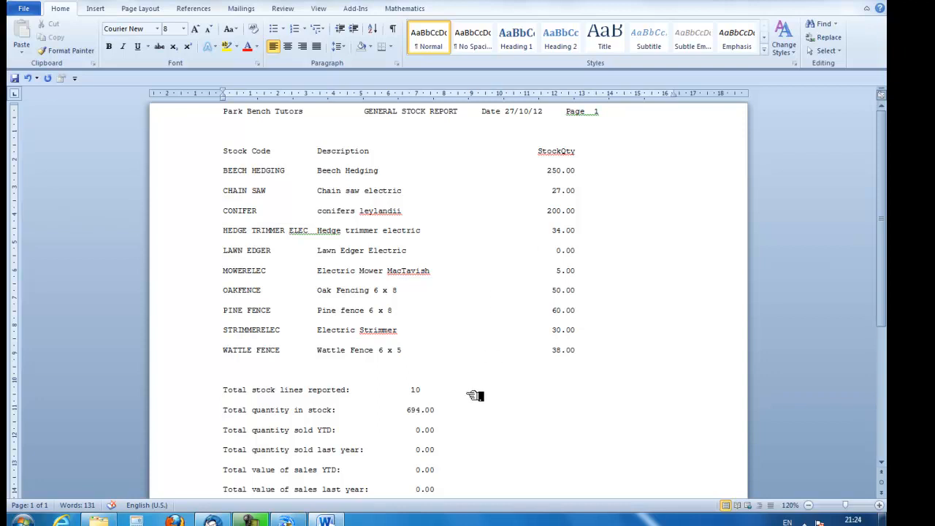
{"action": "scroll", "scroll_direction": "down", "scroll_amount": 3}
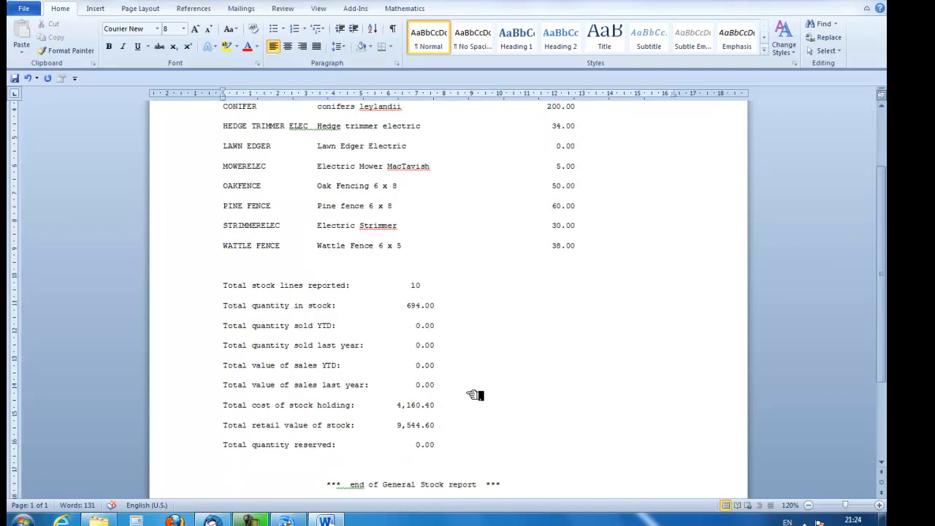
{"action": "mouse_move", "coordinate": [456, 406]}
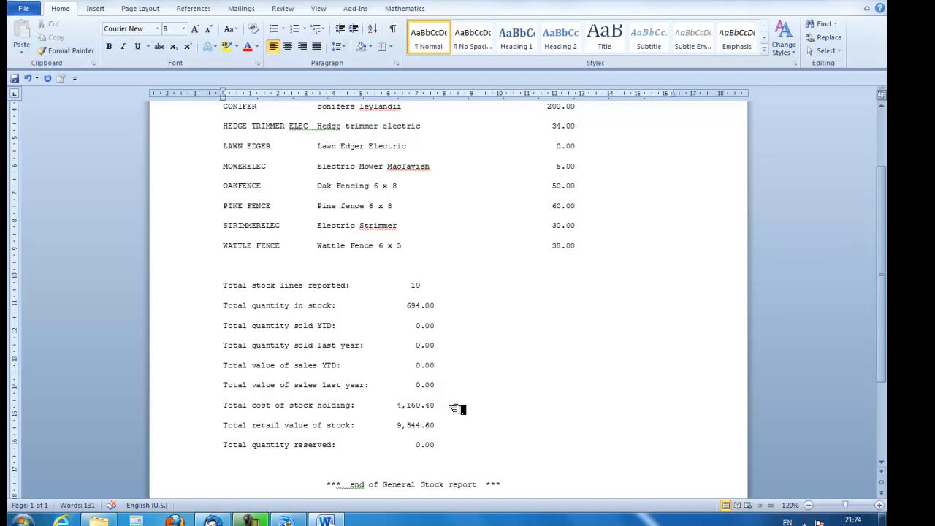
{"action": "scroll", "scroll_direction": "up", "scroll_amount": 3}
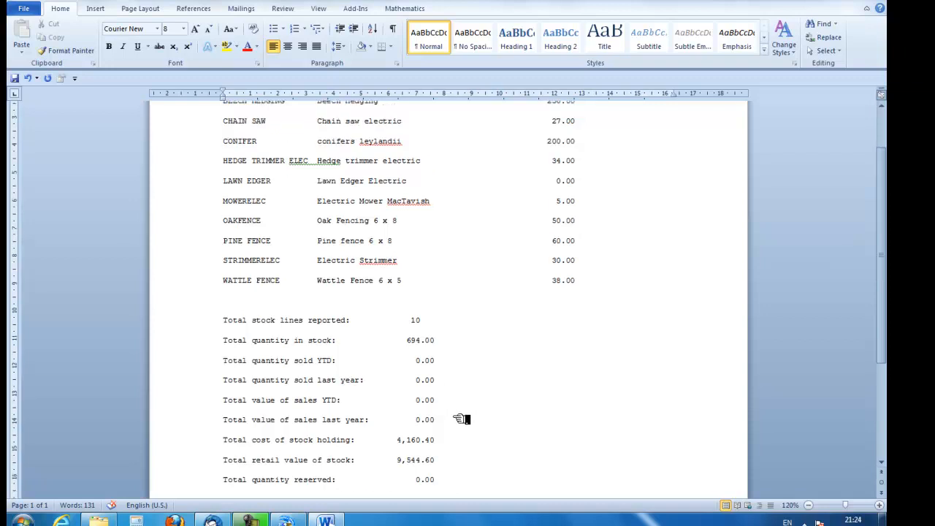
{"action": "scroll", "scroll_direction": "up", "scroll_amount": 3}
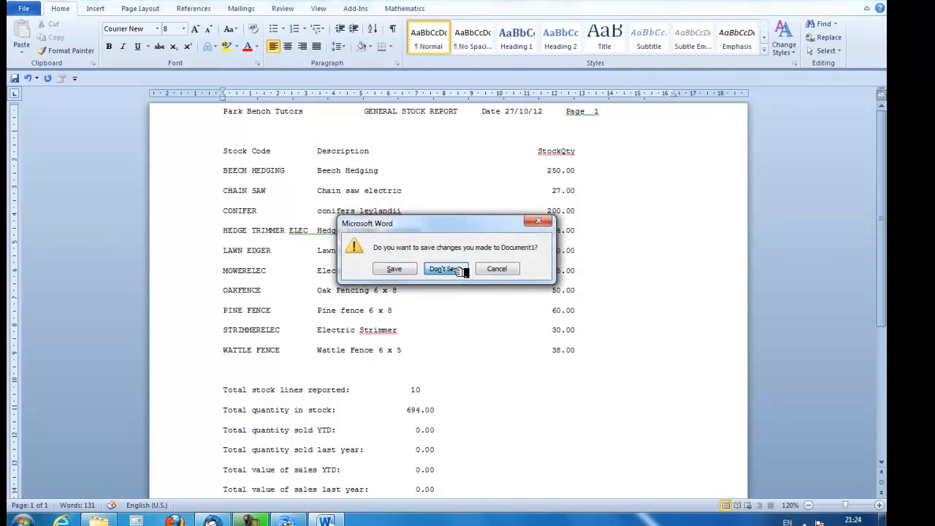
{"action": "left_click", "coordinate": [444, 269]}
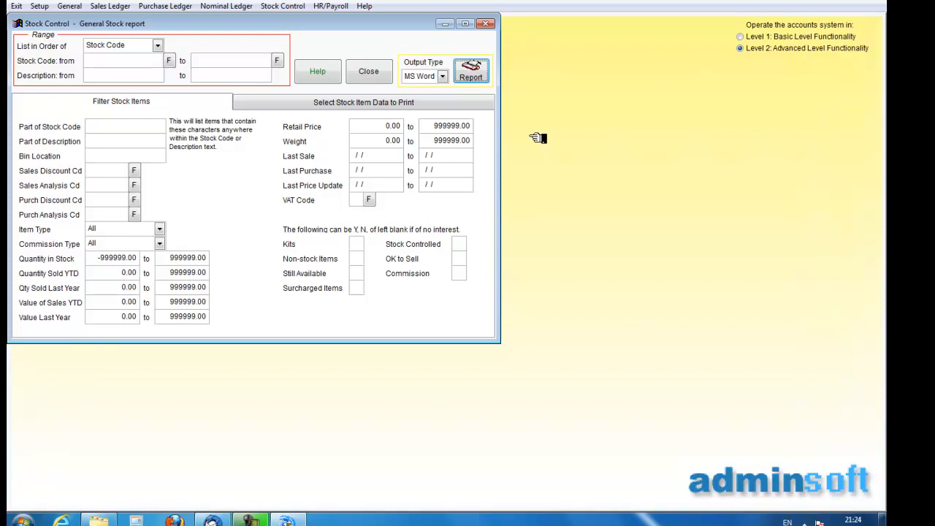
{"action": "mouse_move", "coordinate": [544, 154]}
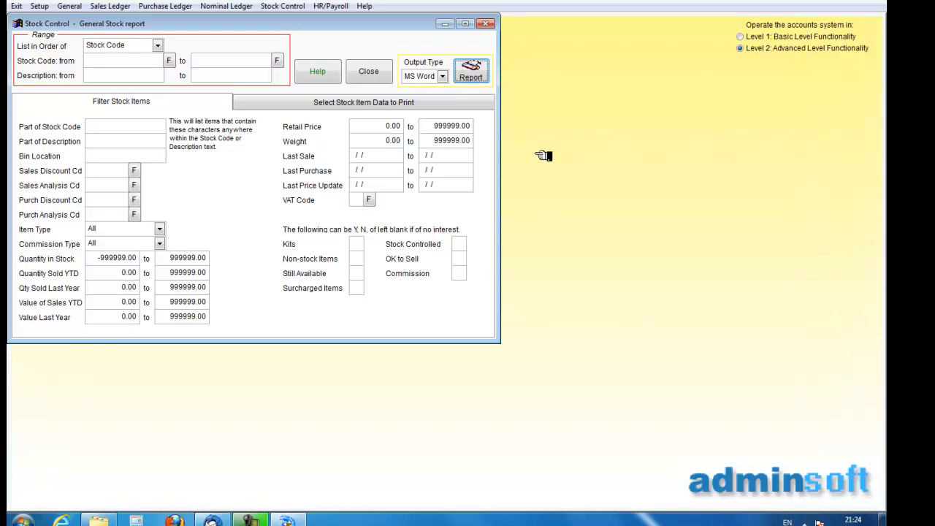